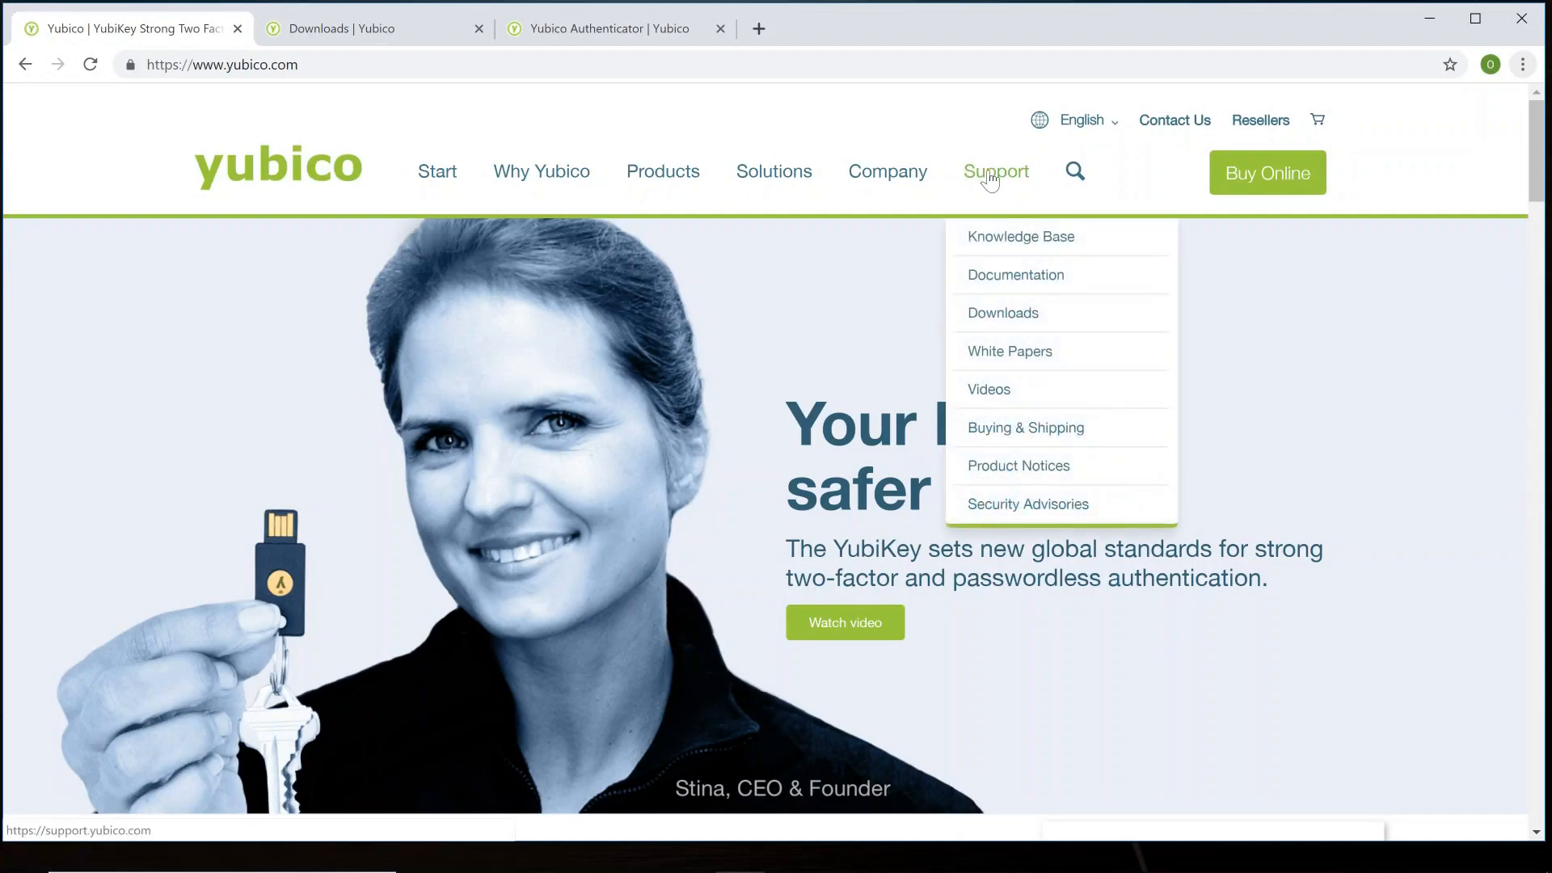
mouse_move(989, 204)
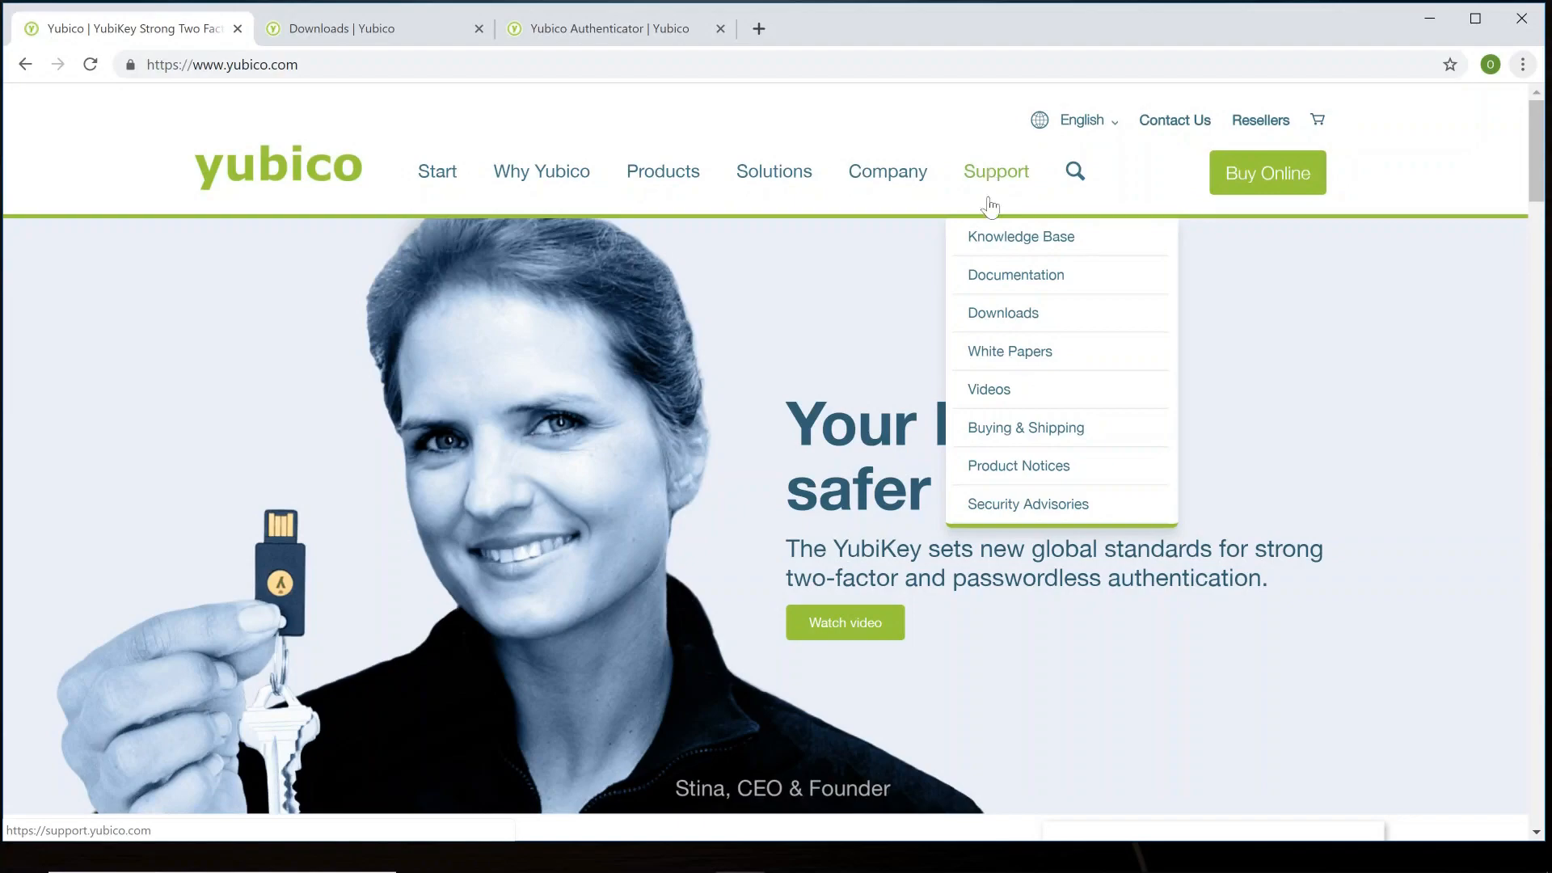
mouse_move(987, 312)
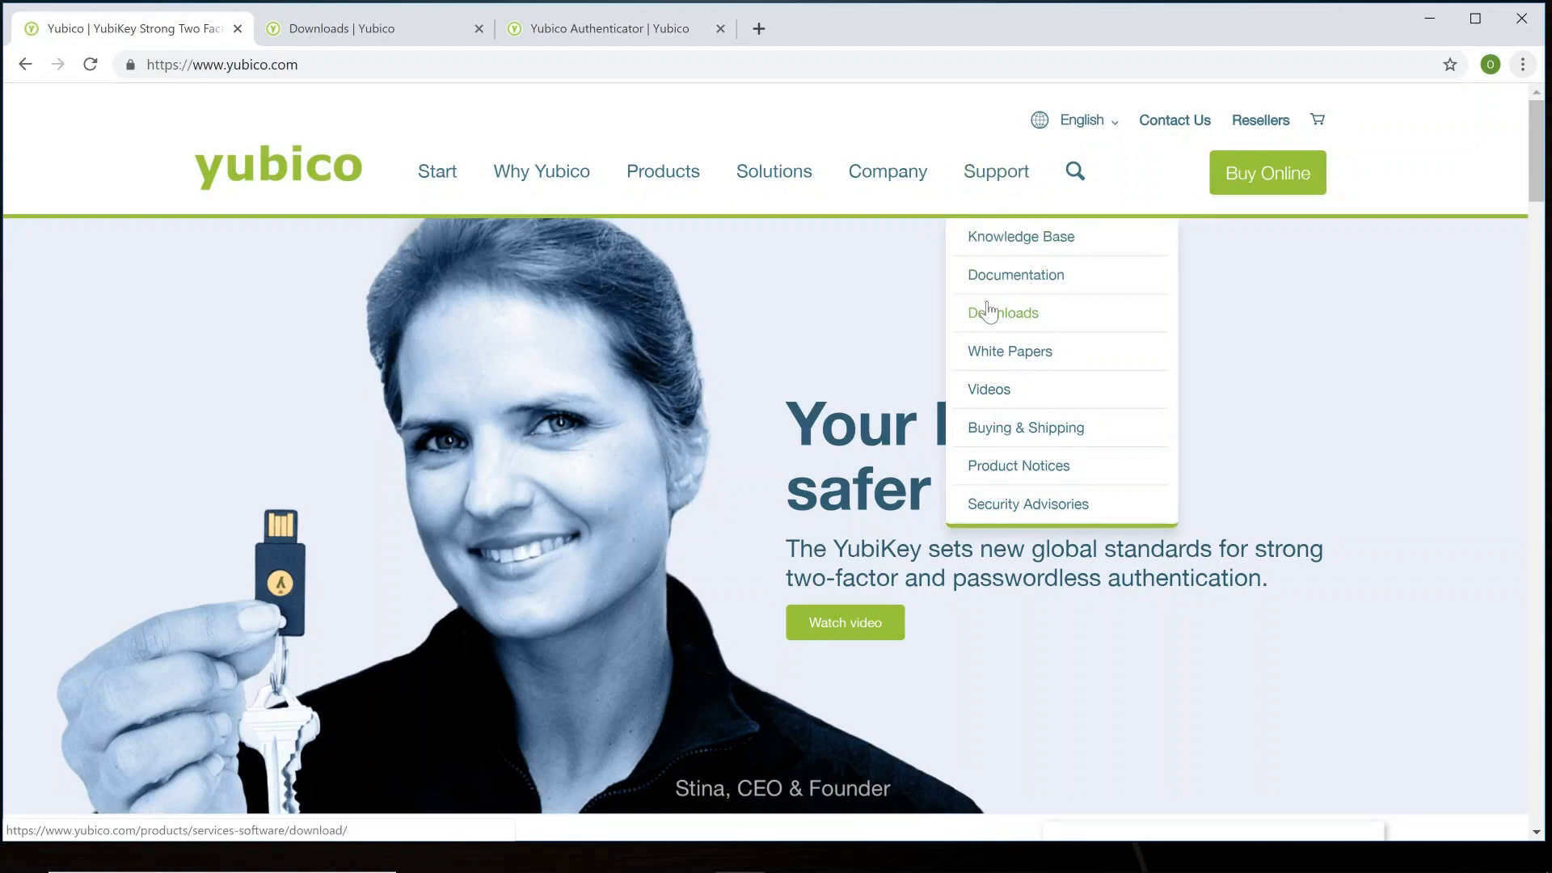
Step: Go to Yubico's Downloads page and scroll to its download links
click(1002, 312)
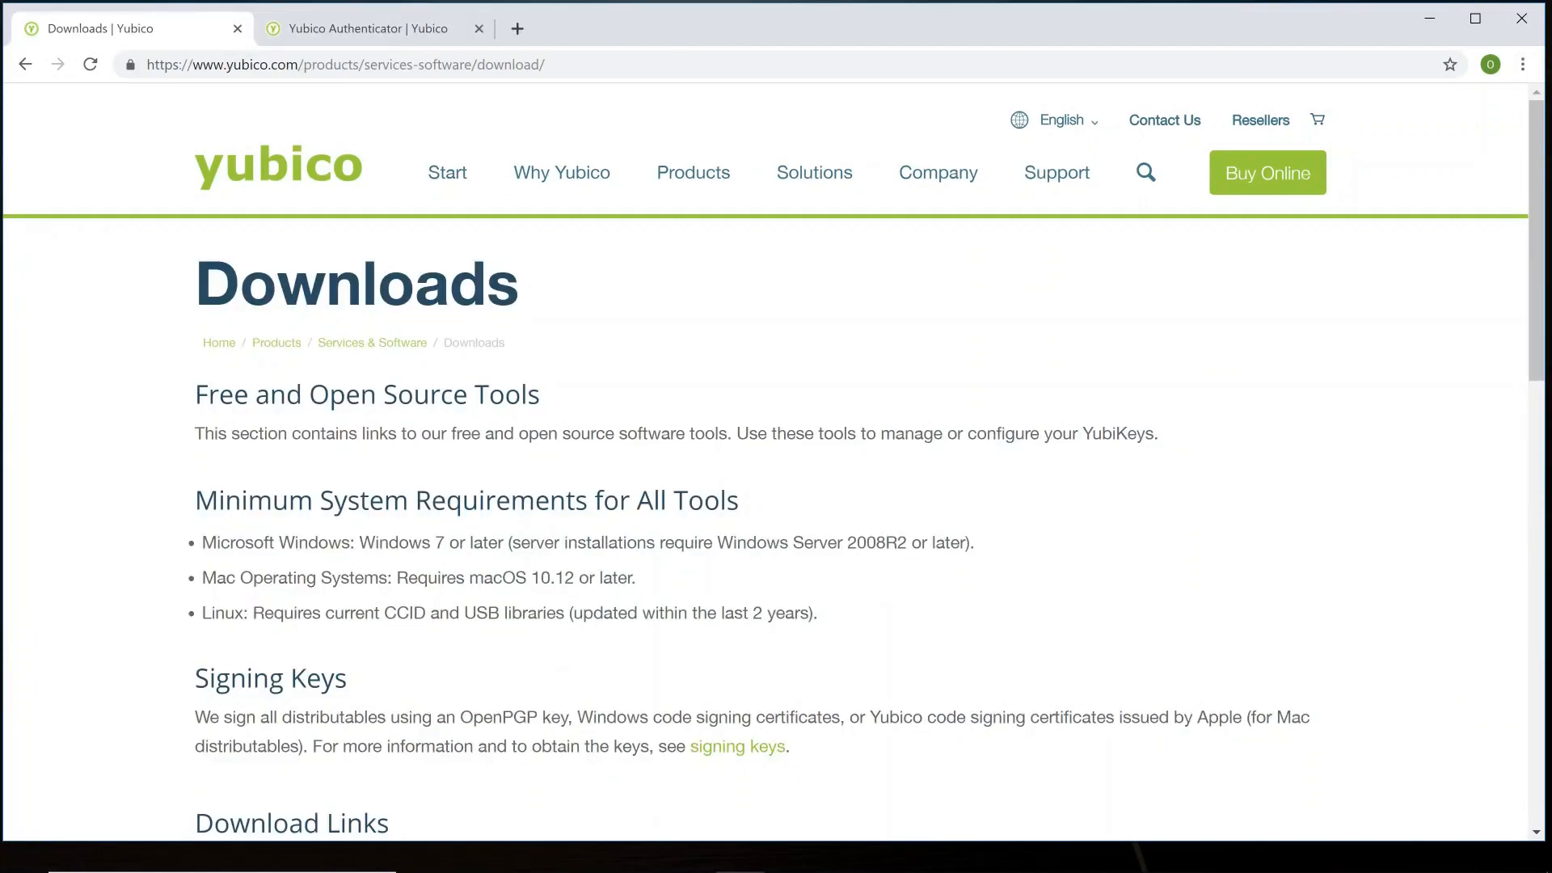
scroll(down, 3)
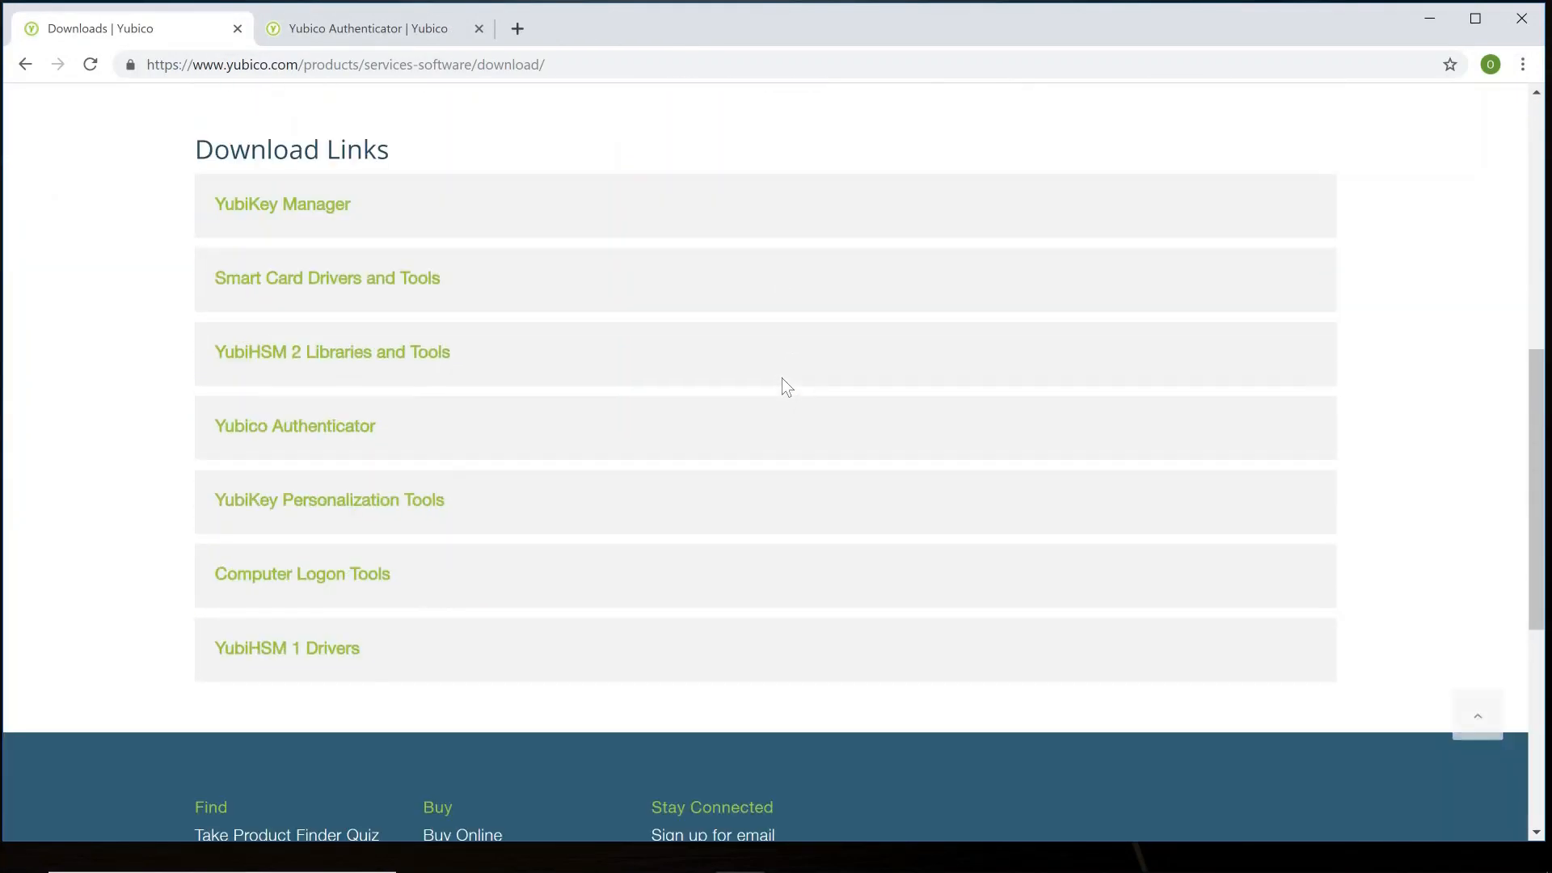
mouse_move(294, 426)
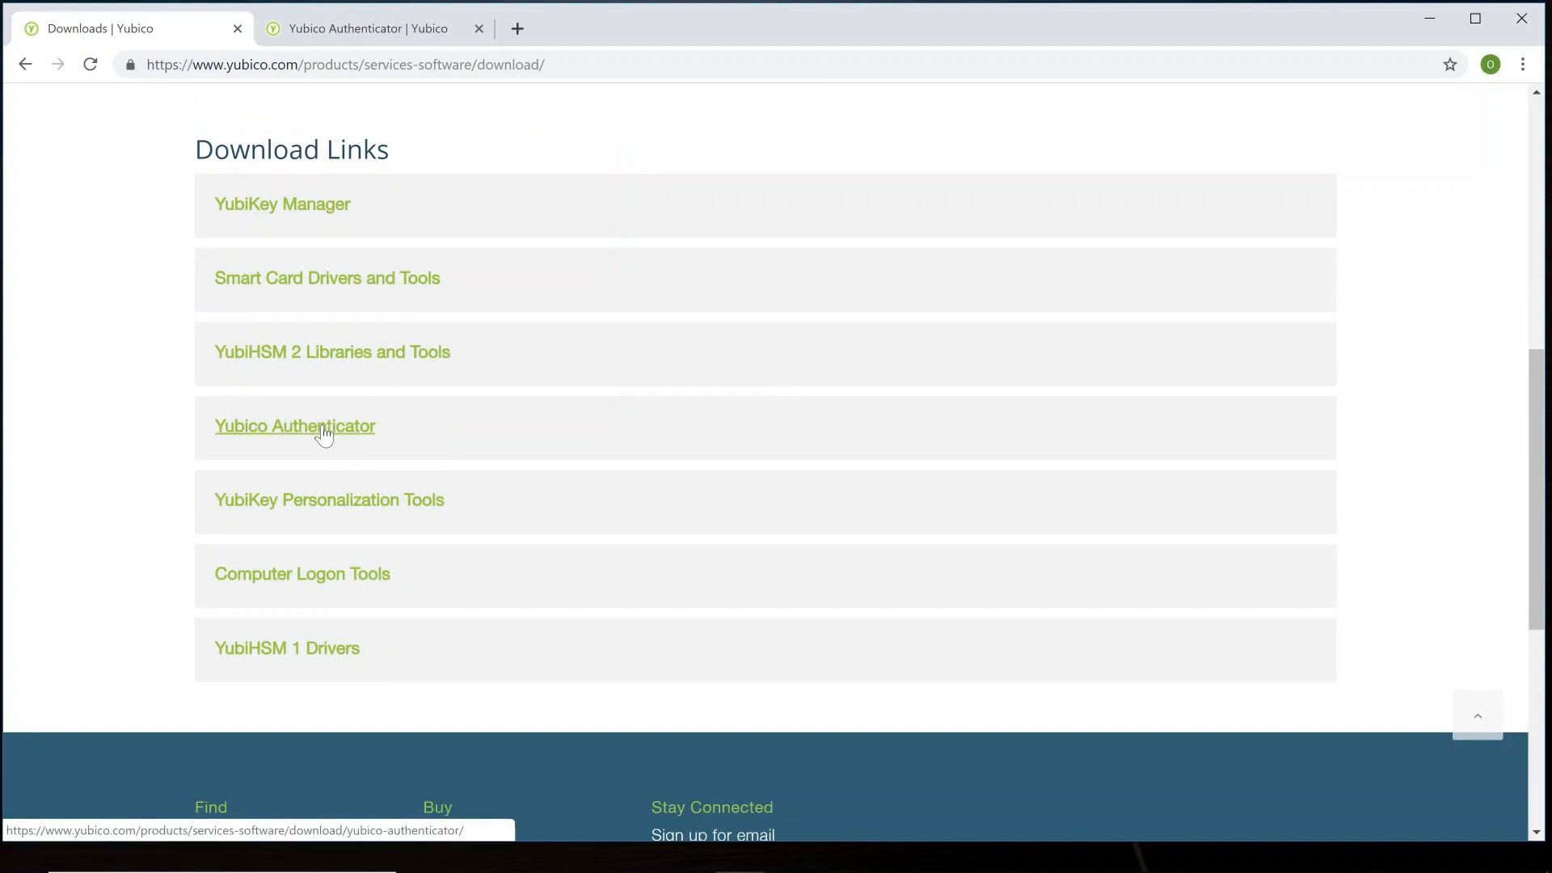
Step: Open the Yubico Authenticator page and scroll to its desktop and Android downloads
click(294, 426)
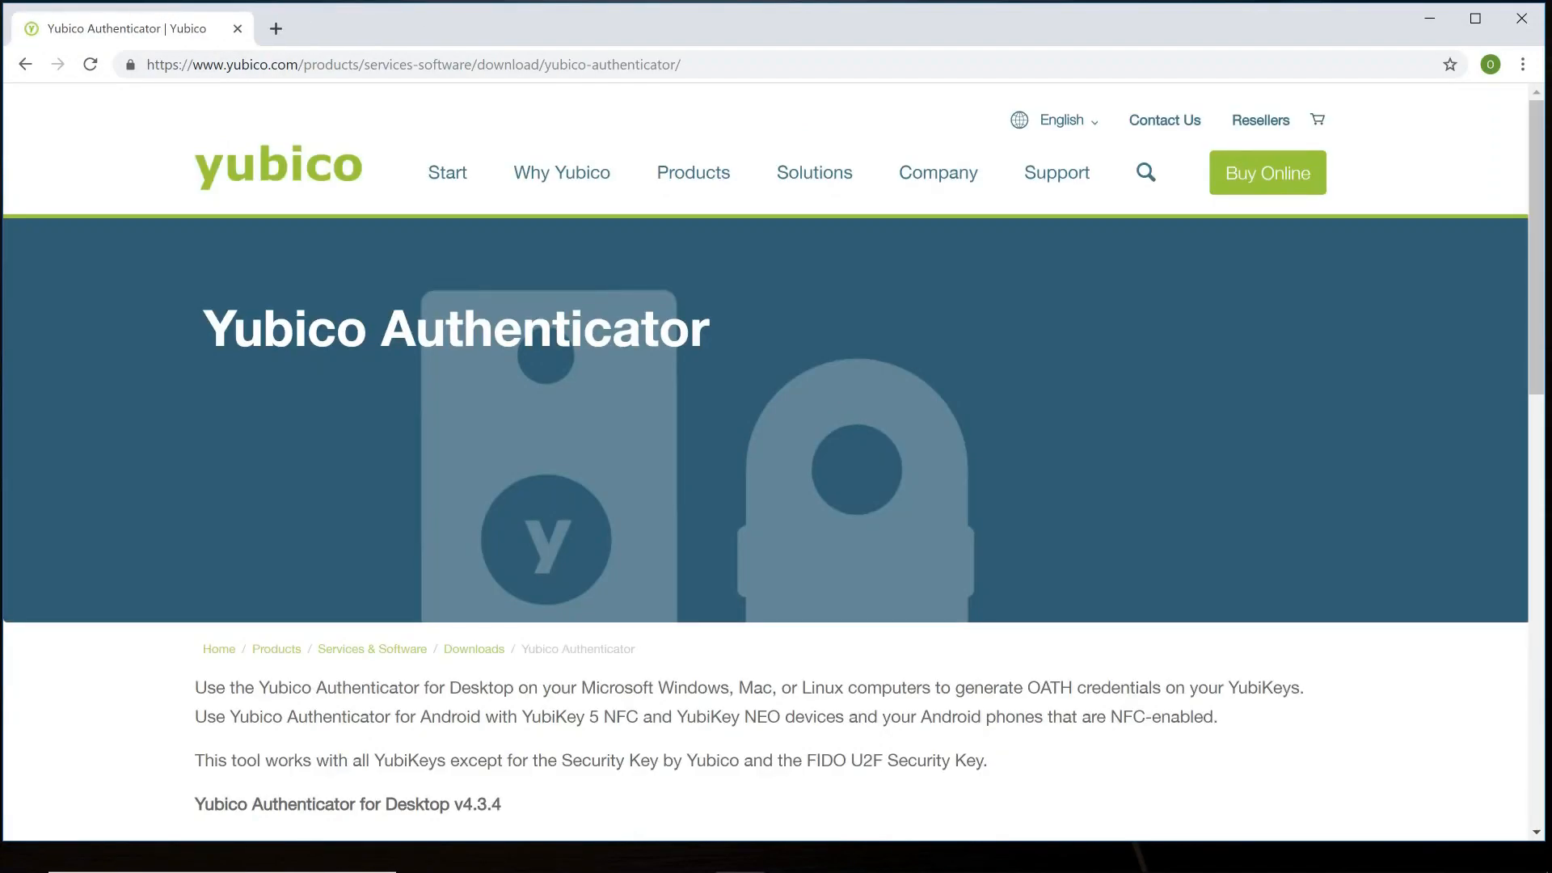
scroll(down, 3)
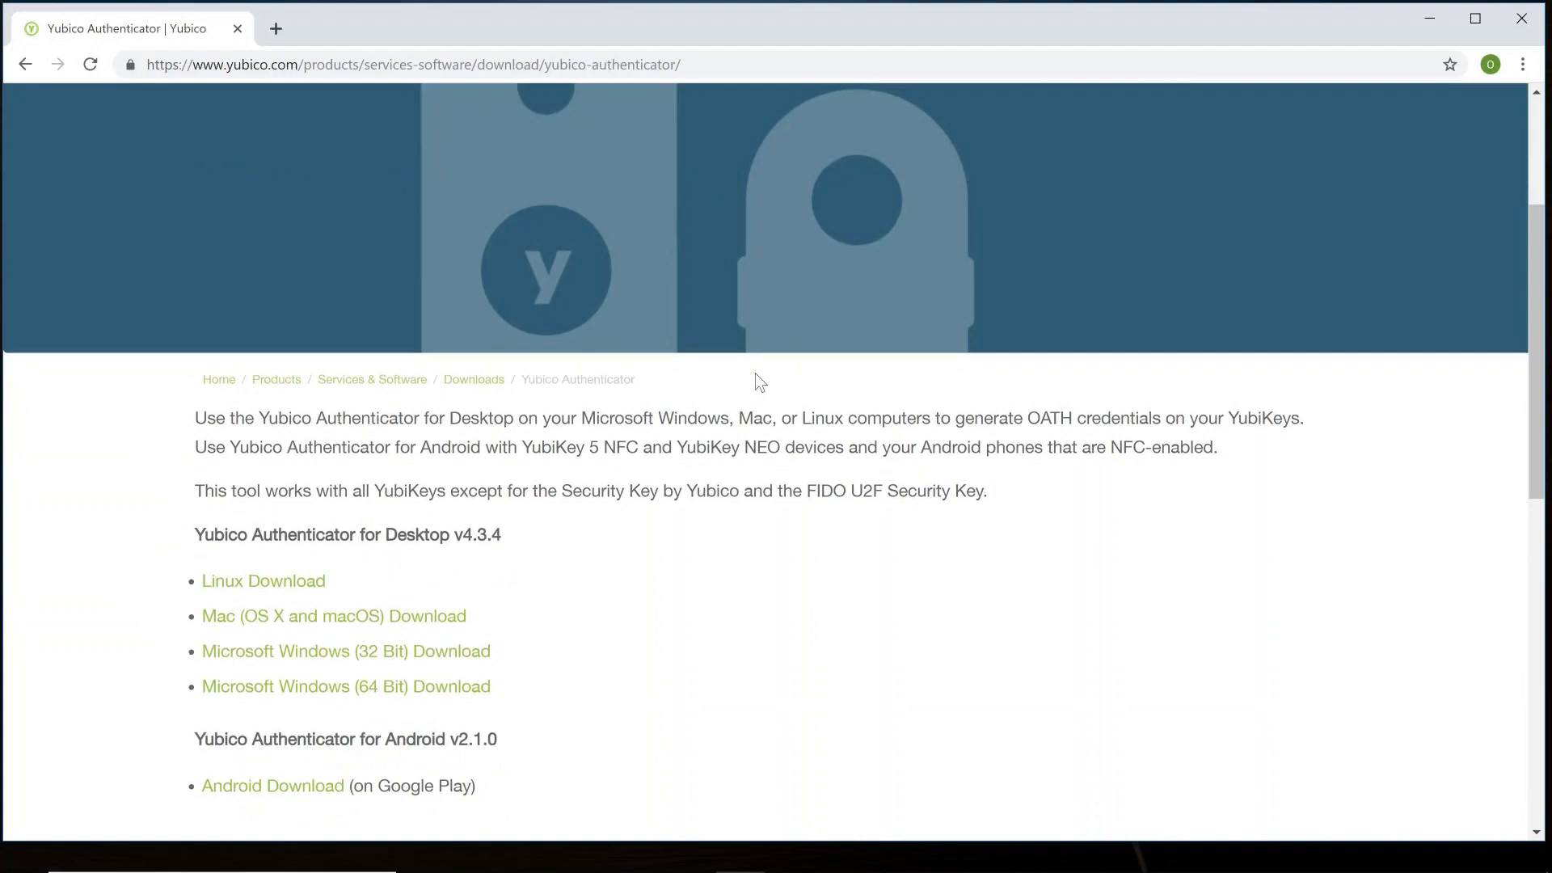
scroll(down, 3)
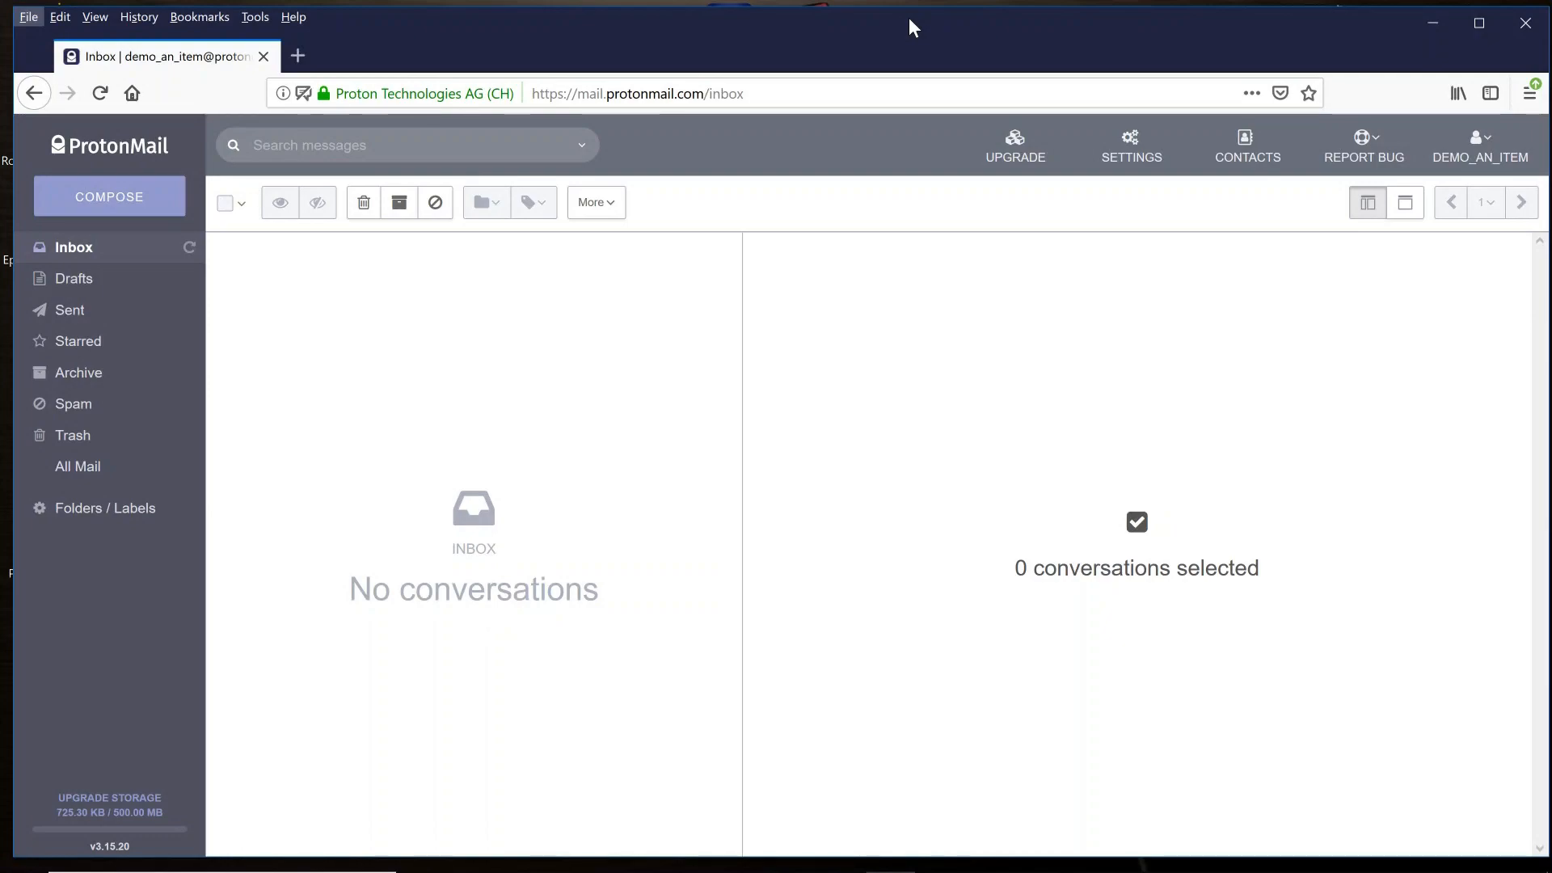
mouse_move(1129, 146)
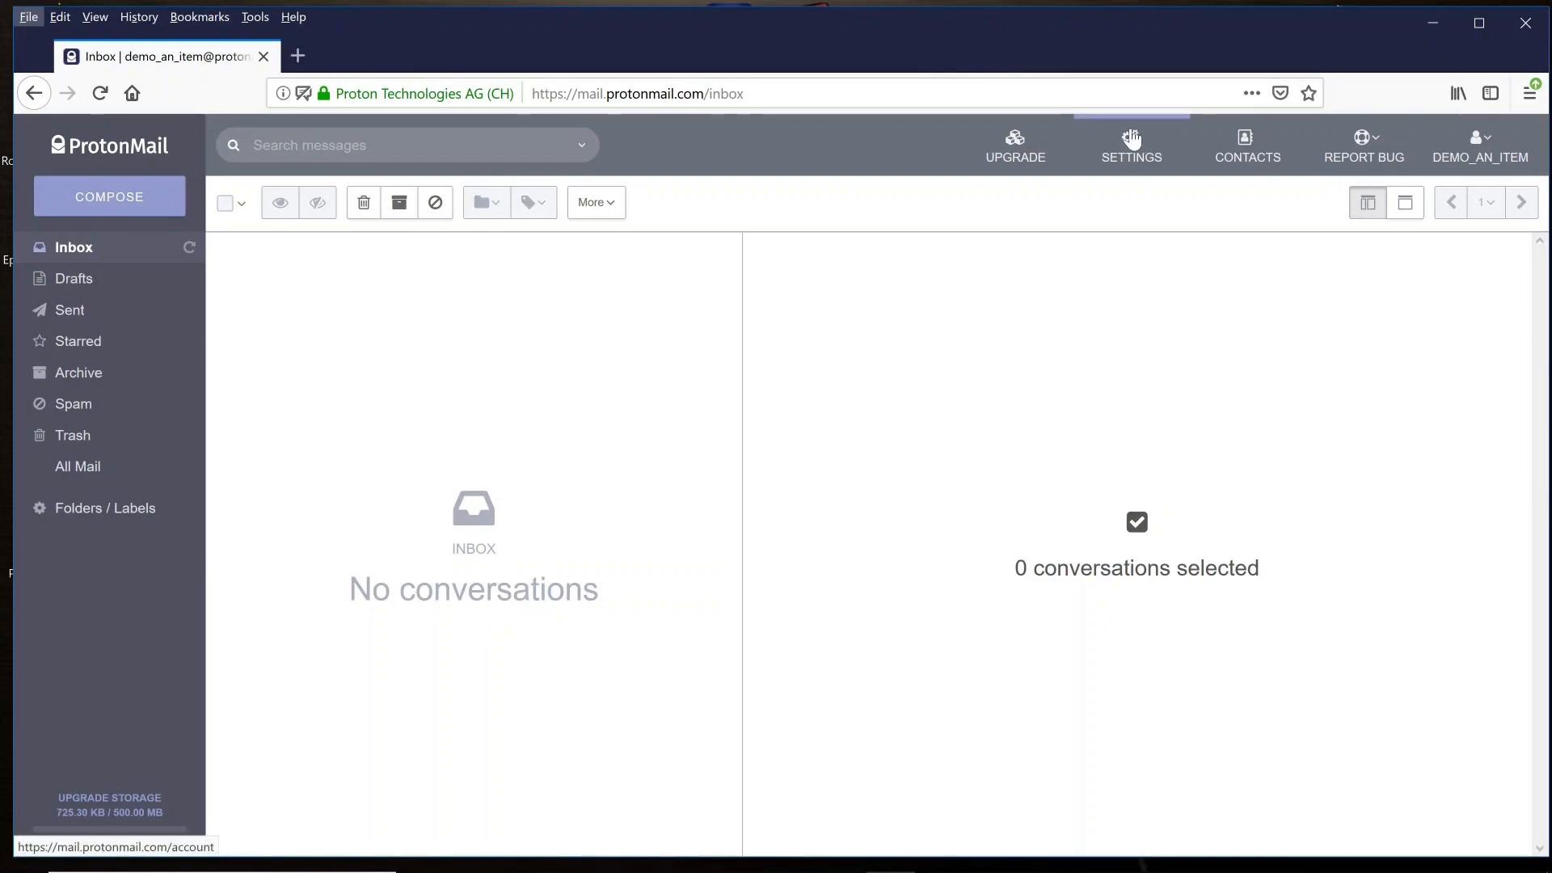
Step: Go to ProtonMail Settings and its Security section
click(1130, 144)
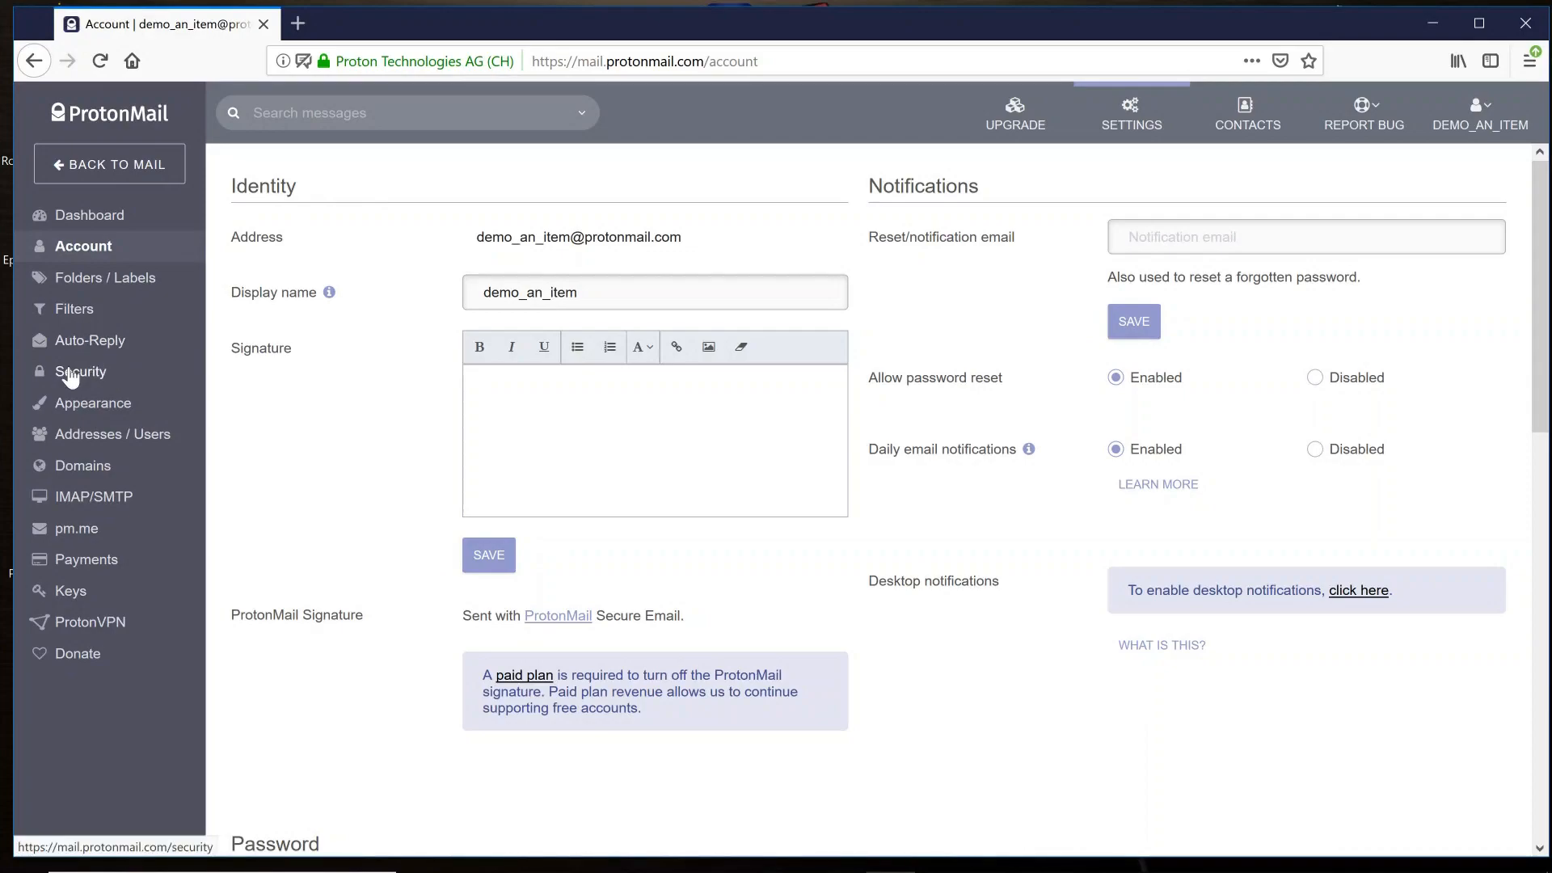
click(82, 371)
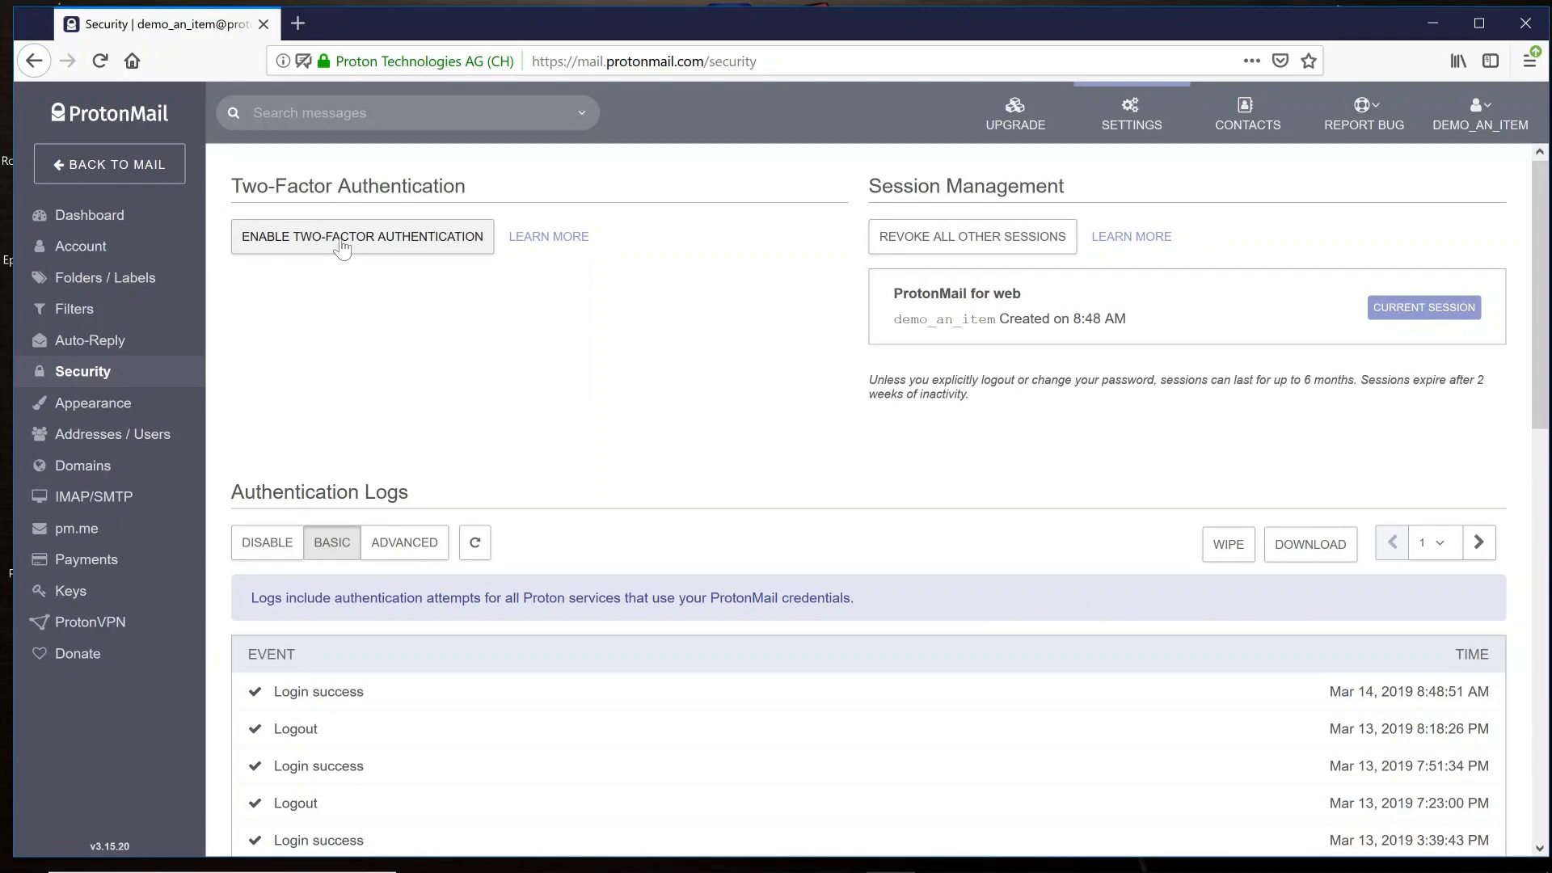
Step: Begin enabling two-factor authentication and advance the wizard to the QR code
click(362, 235)
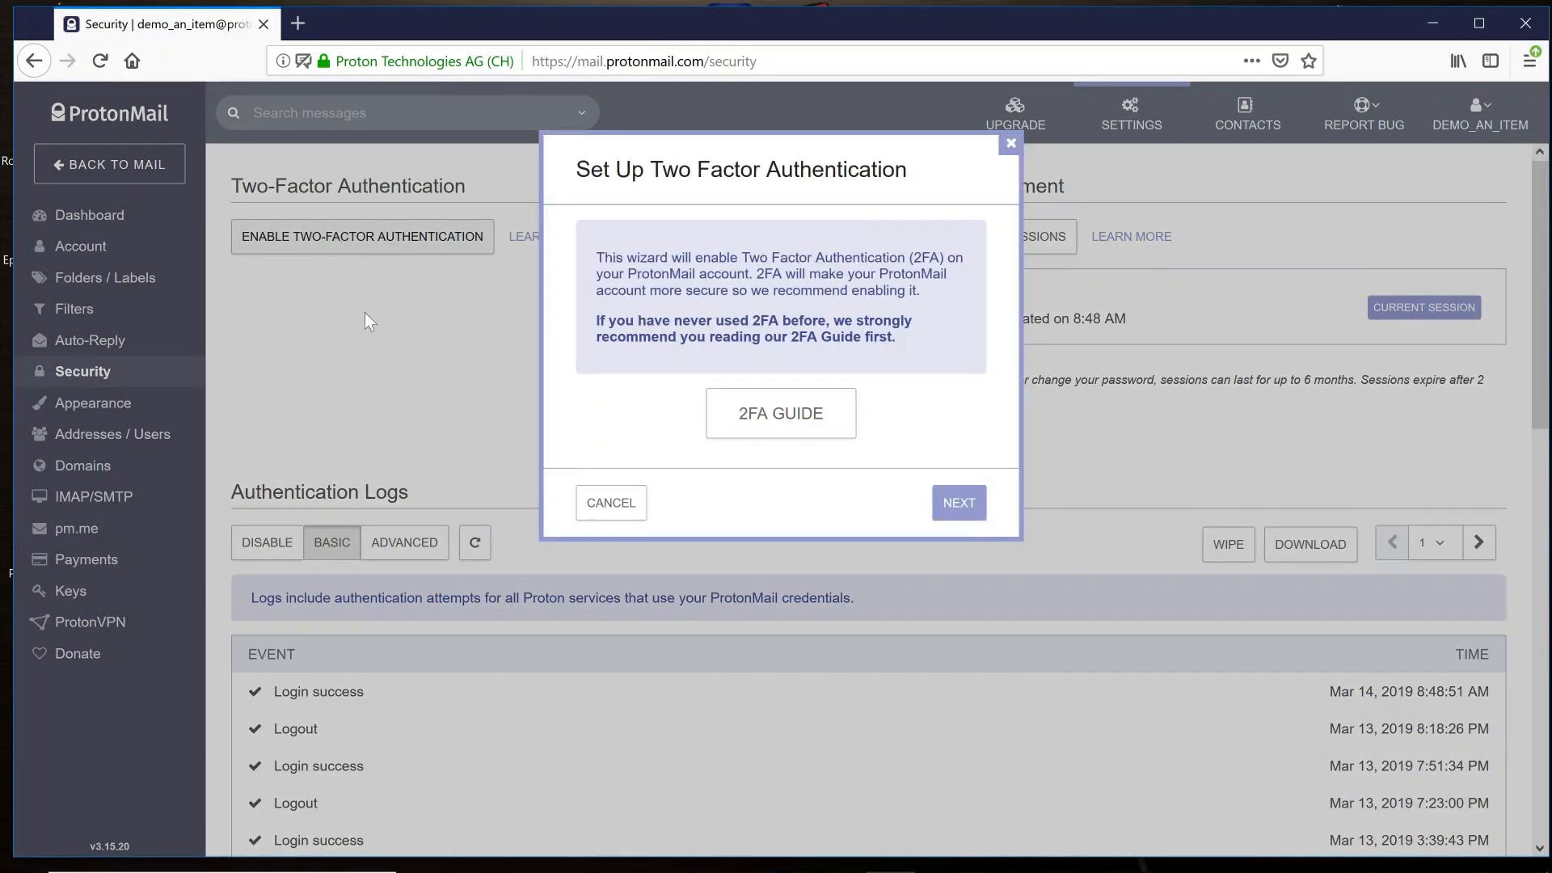
mouse_move(723, 460)
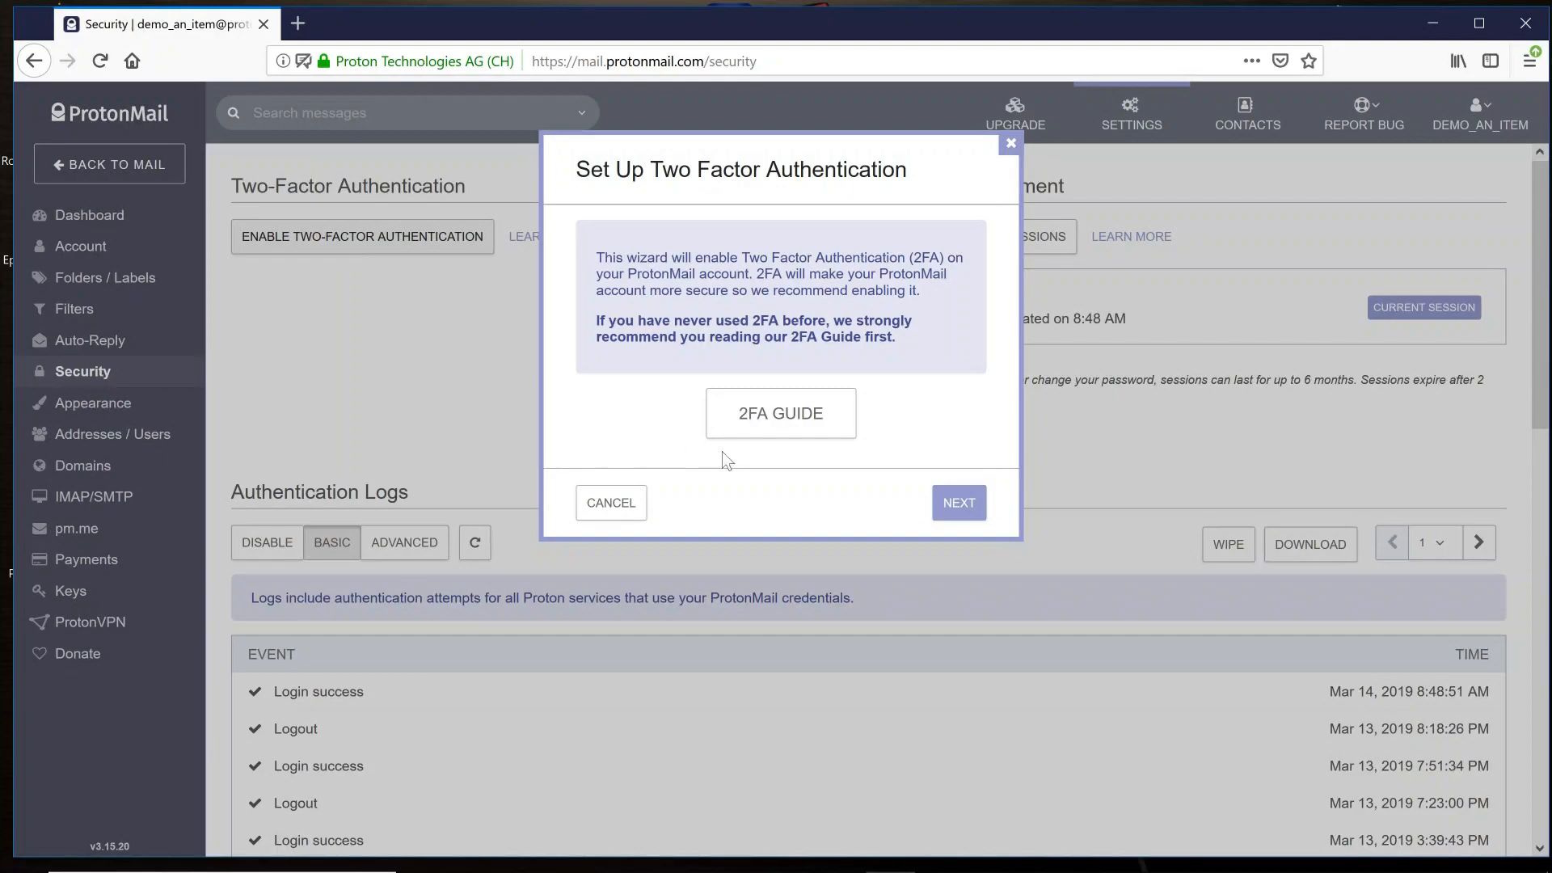
mouse_move(780, 413)
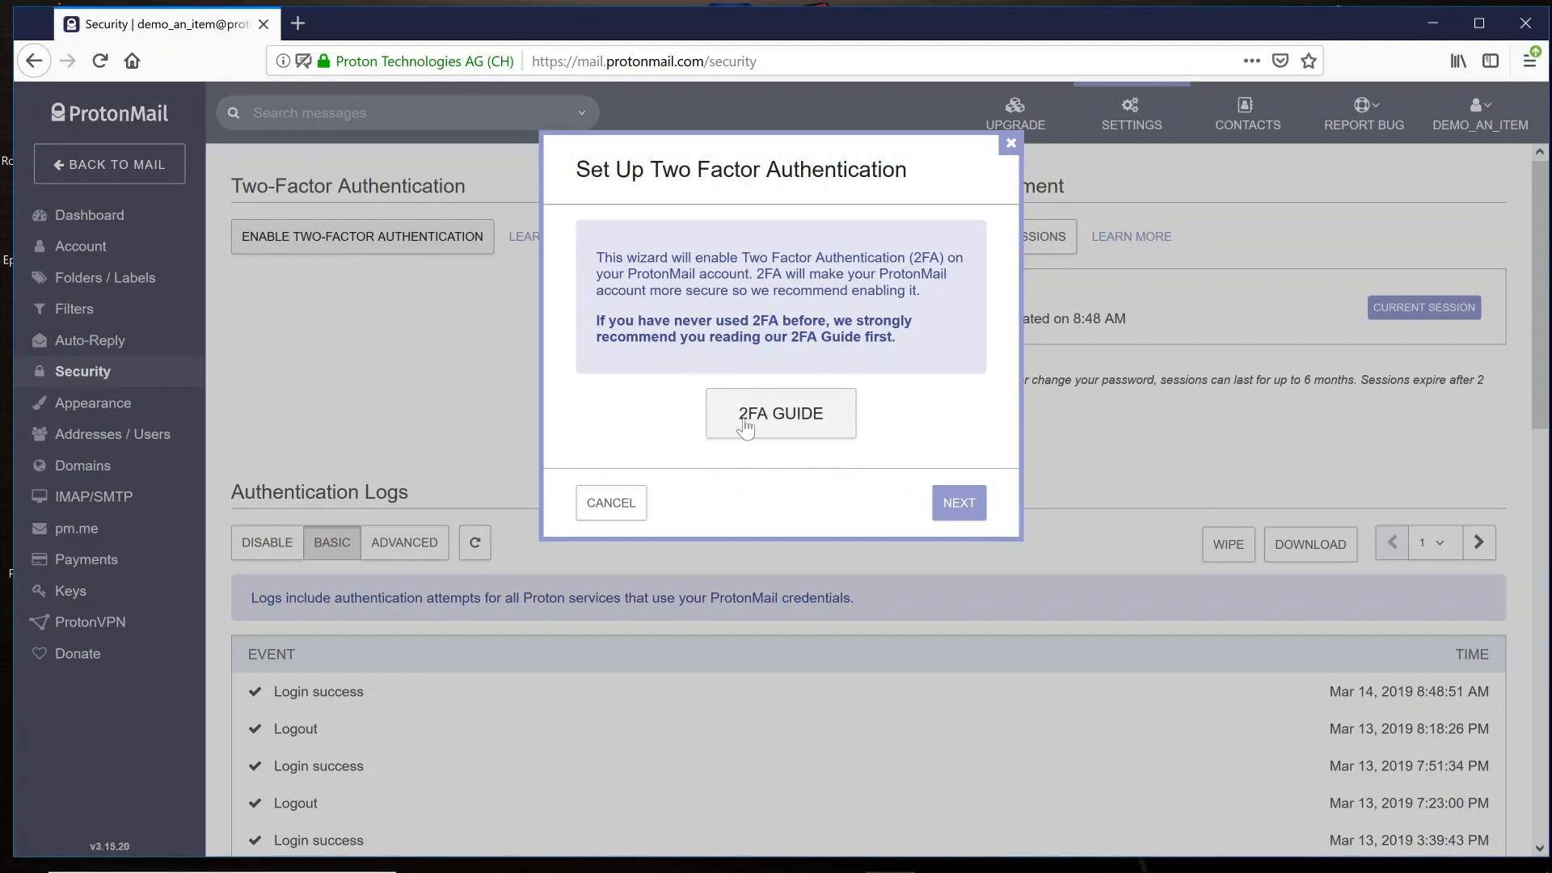
mouse_move(785, 428)
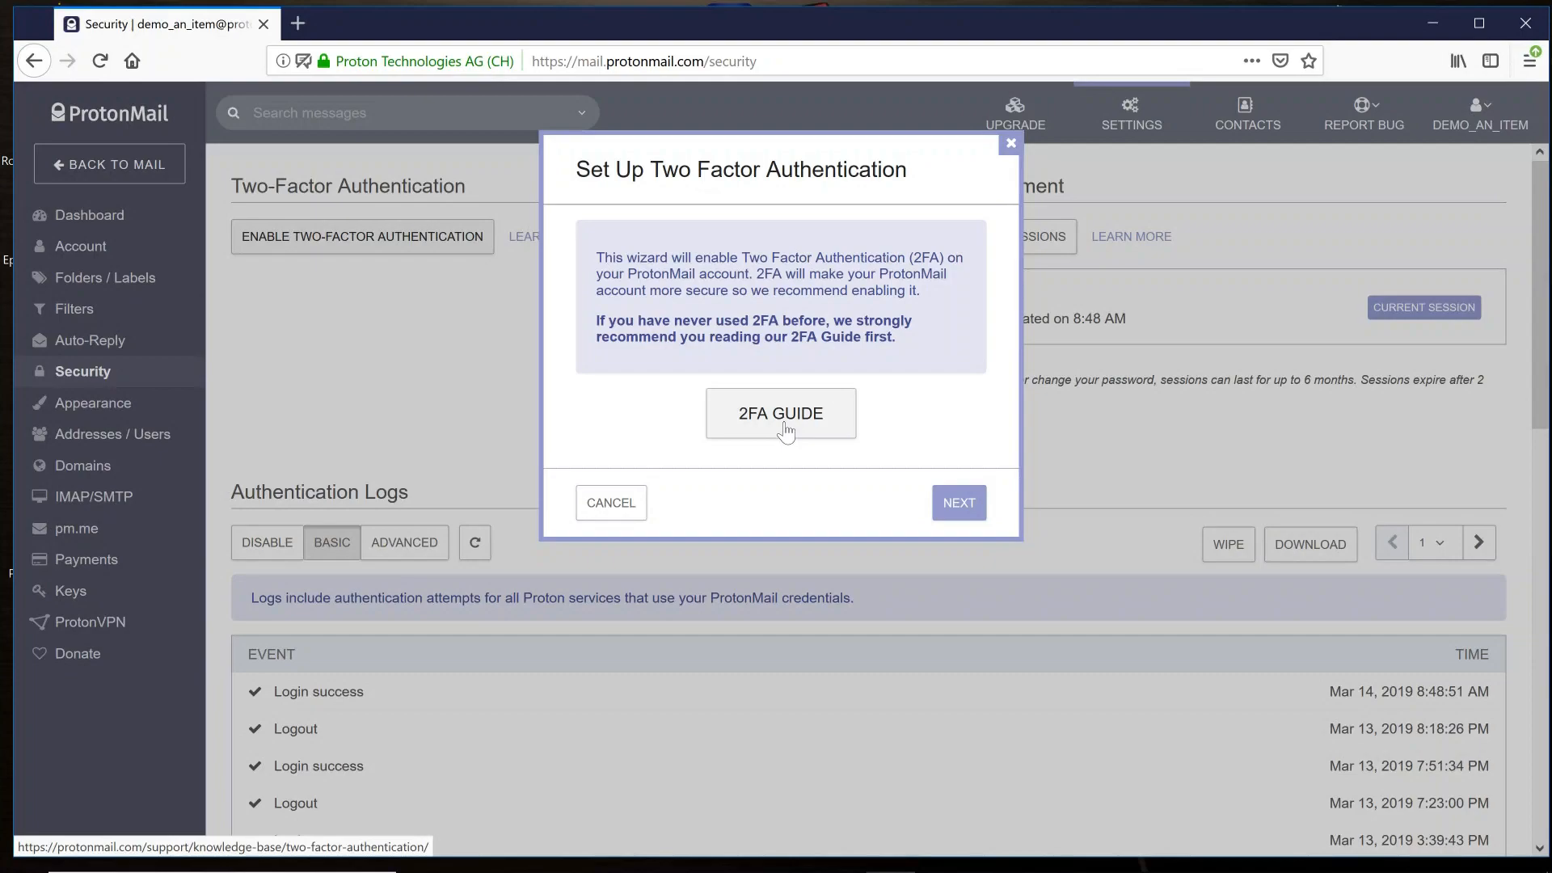
mouse_move(894, 430)
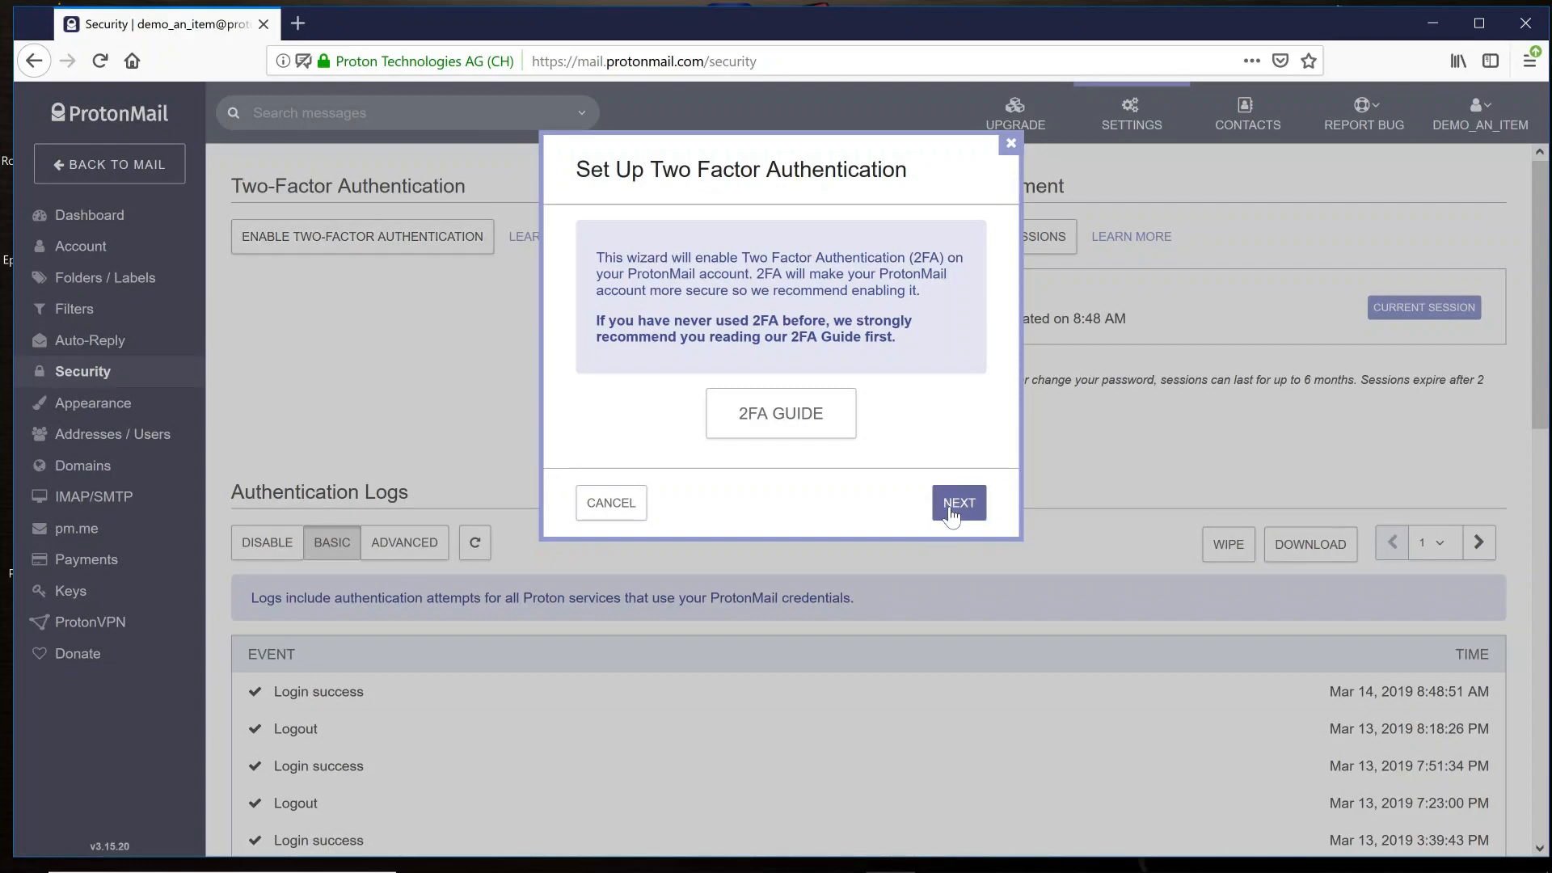
click(957, 502)
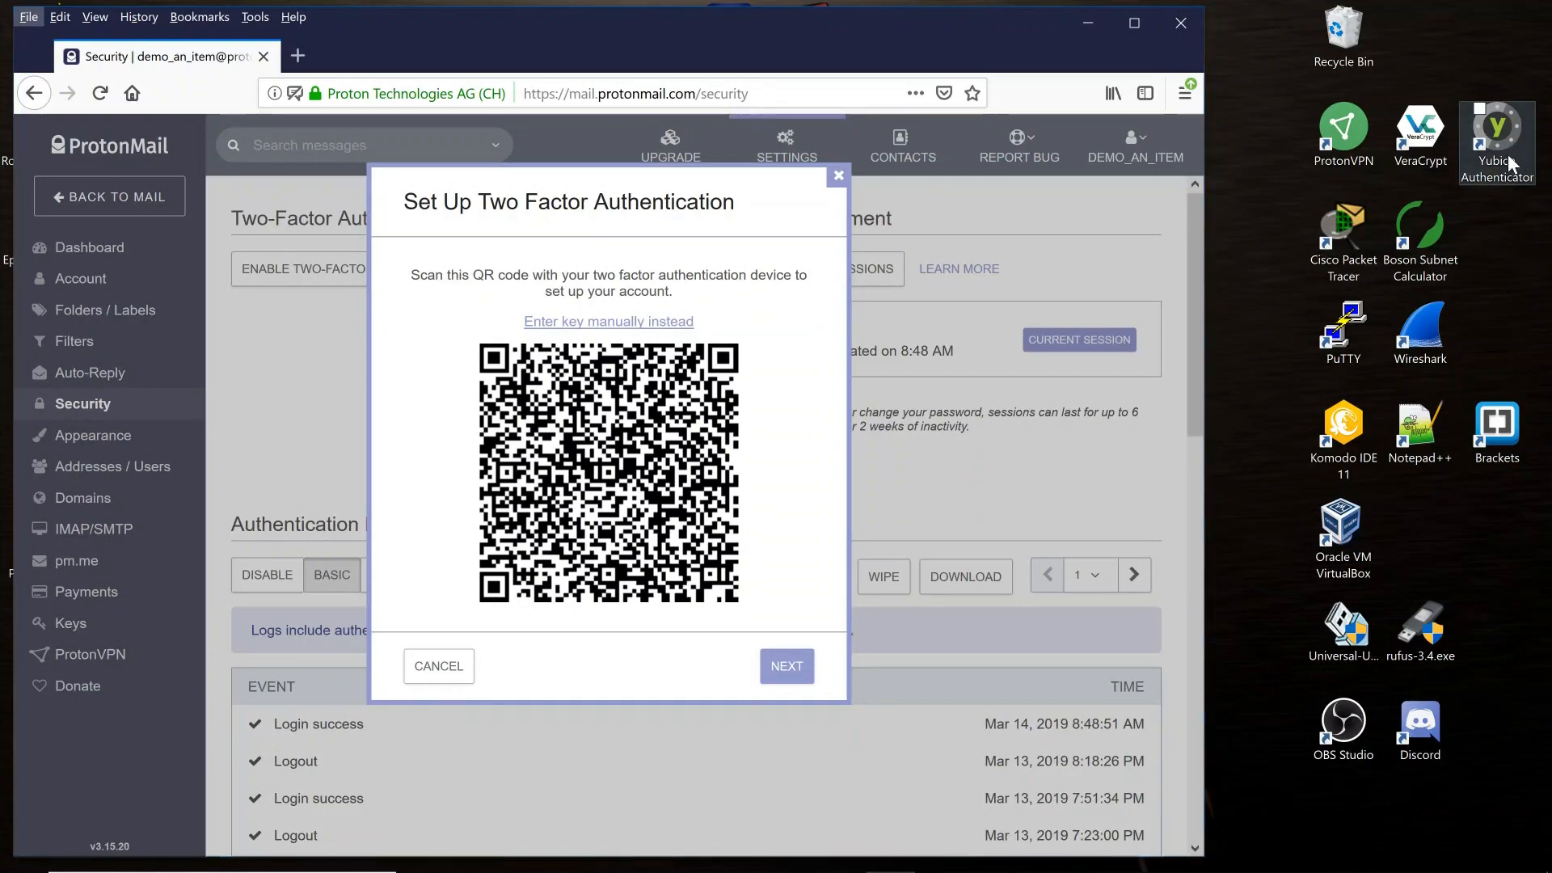
Step: Launch the Yubico Authenticator desktop app to add the ProtonMail account
double_click(1495, 136)
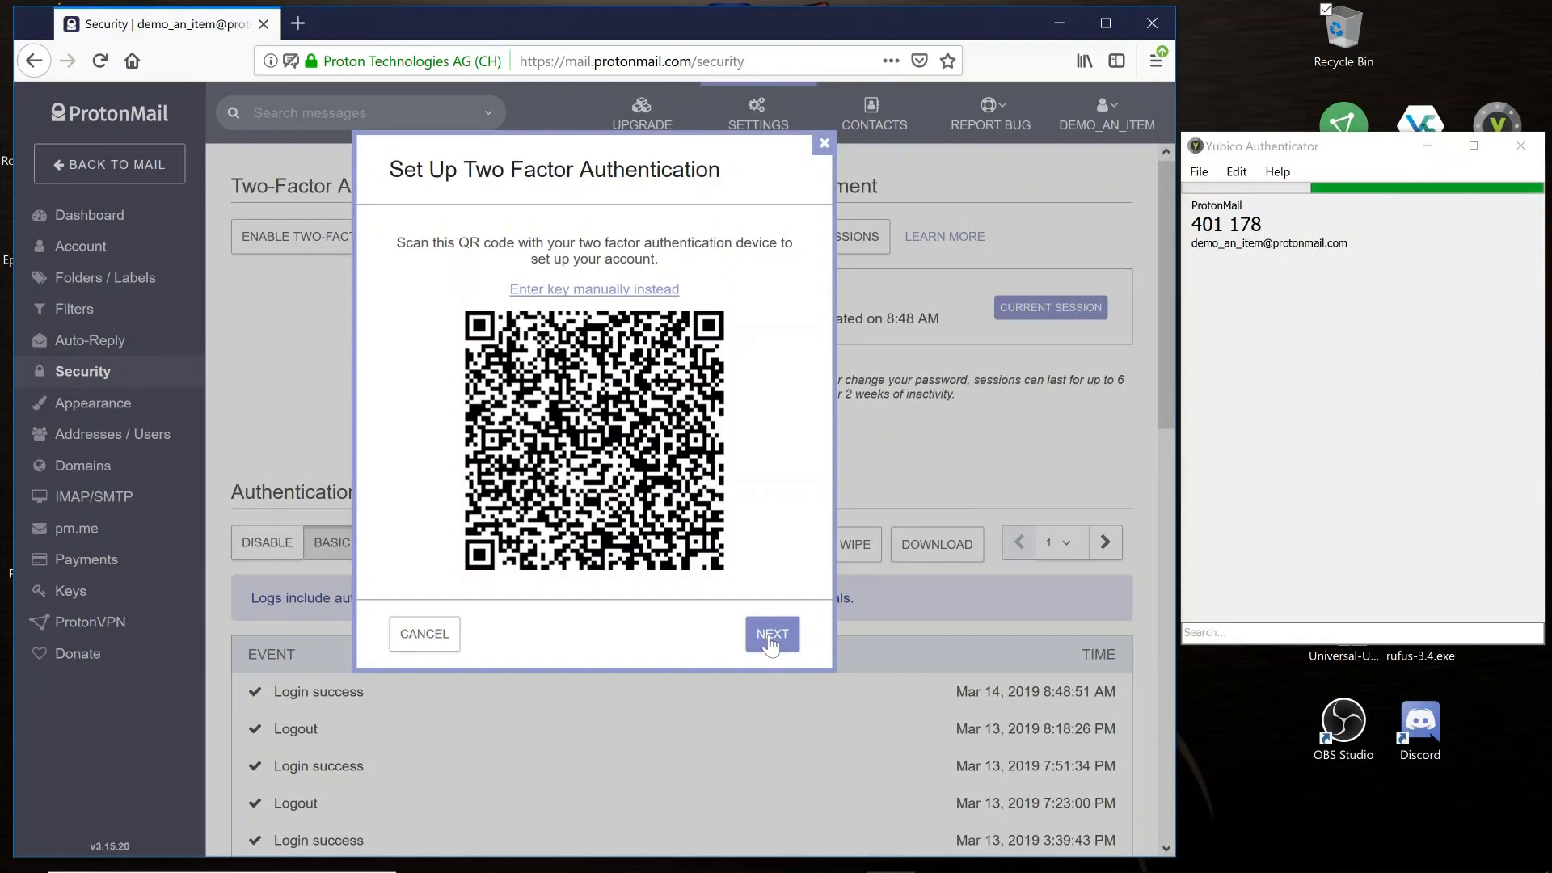
click(771, 634)
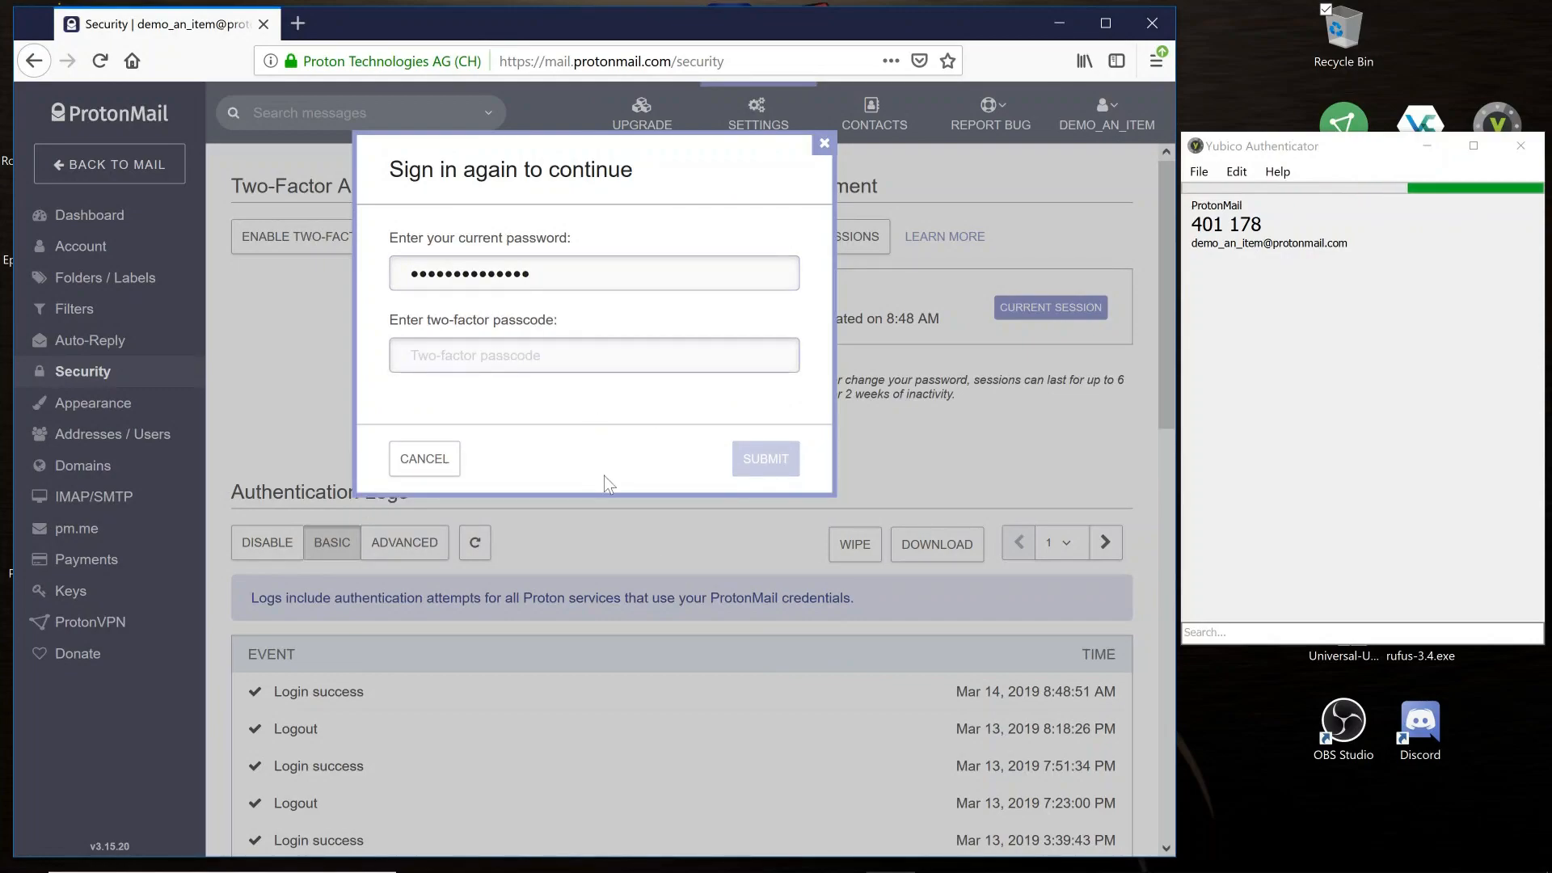
mouse_move(1271, 298)
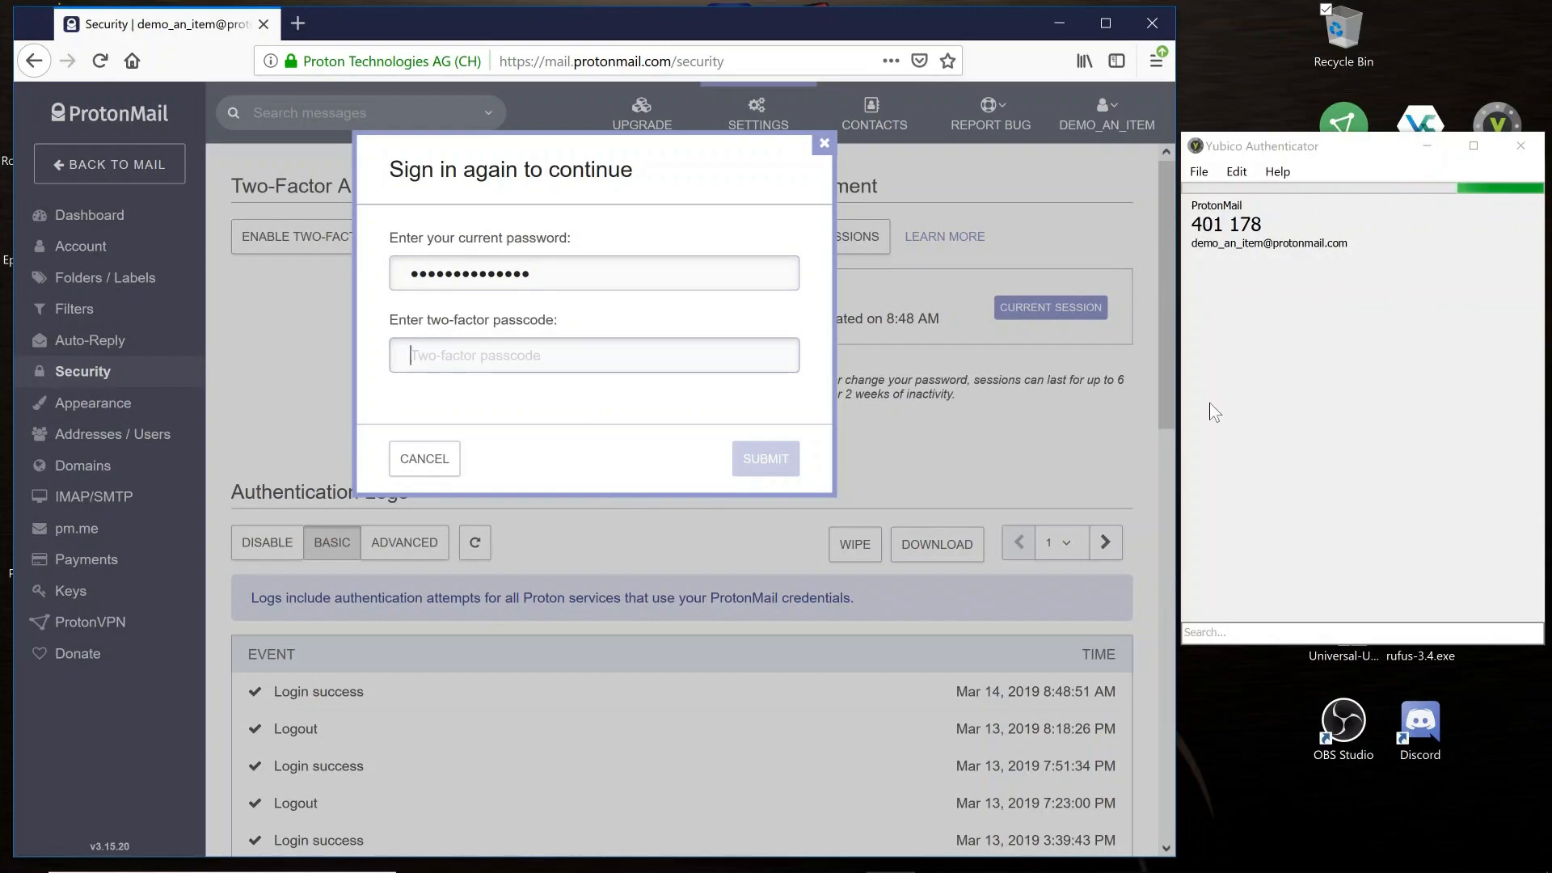
mouse_move(581, 444)
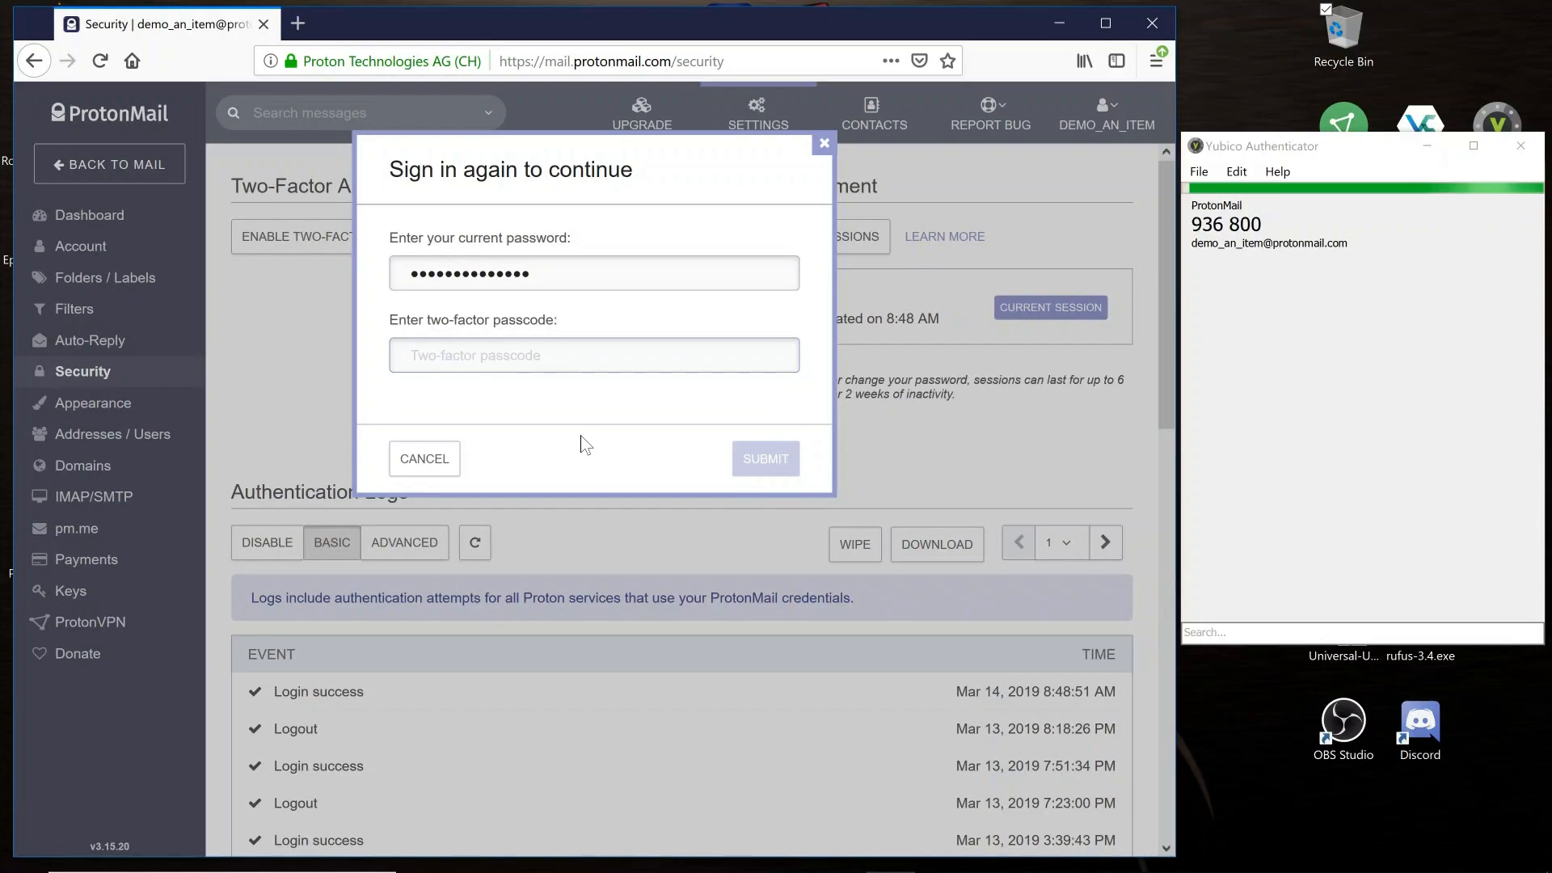
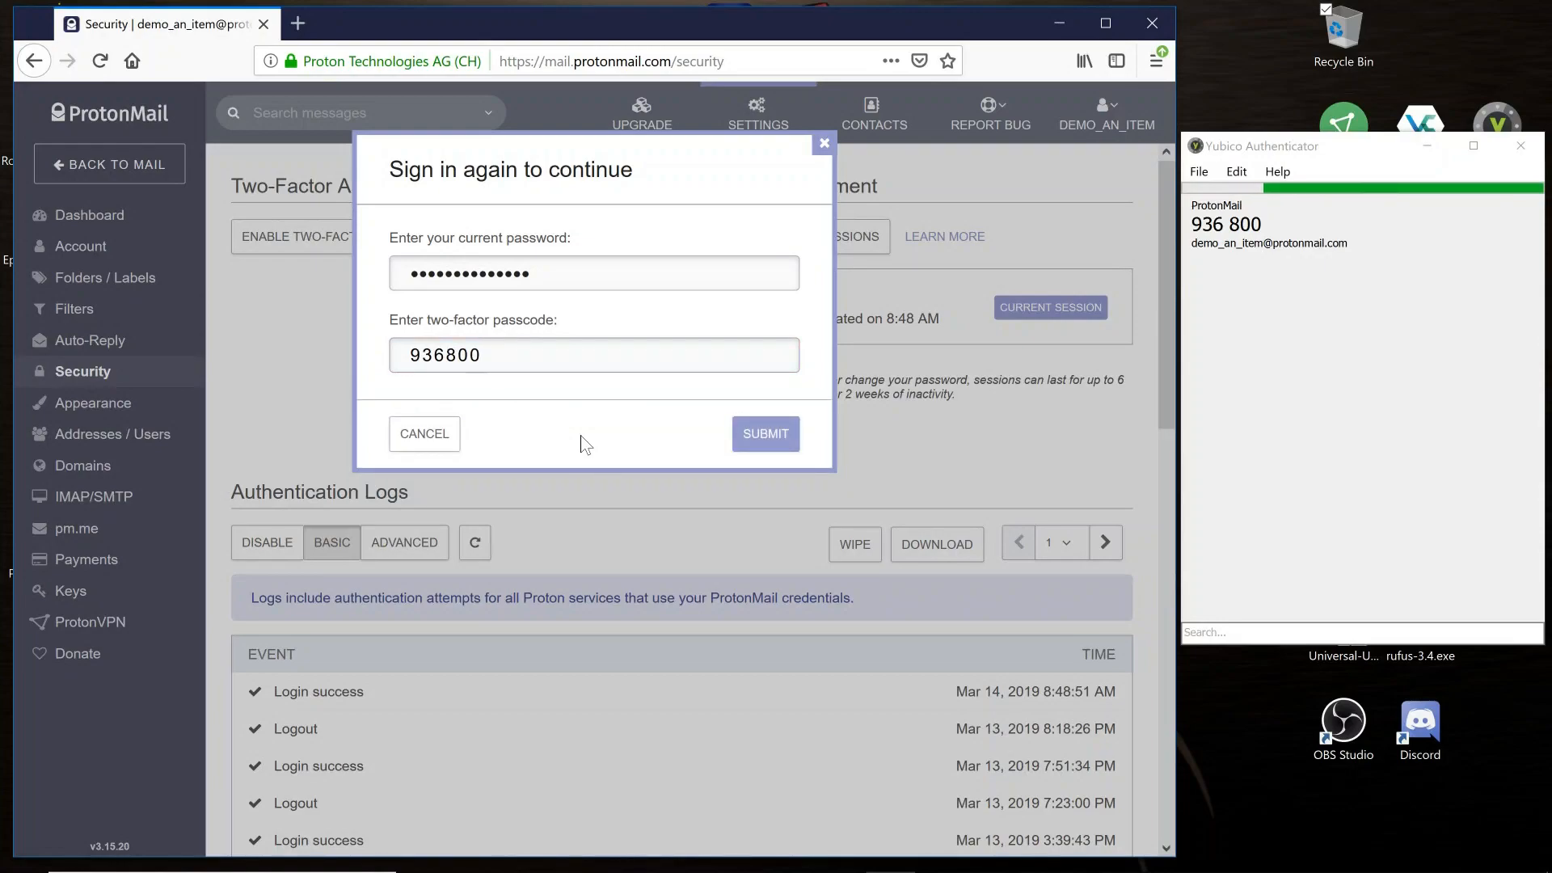
click(764, 433)
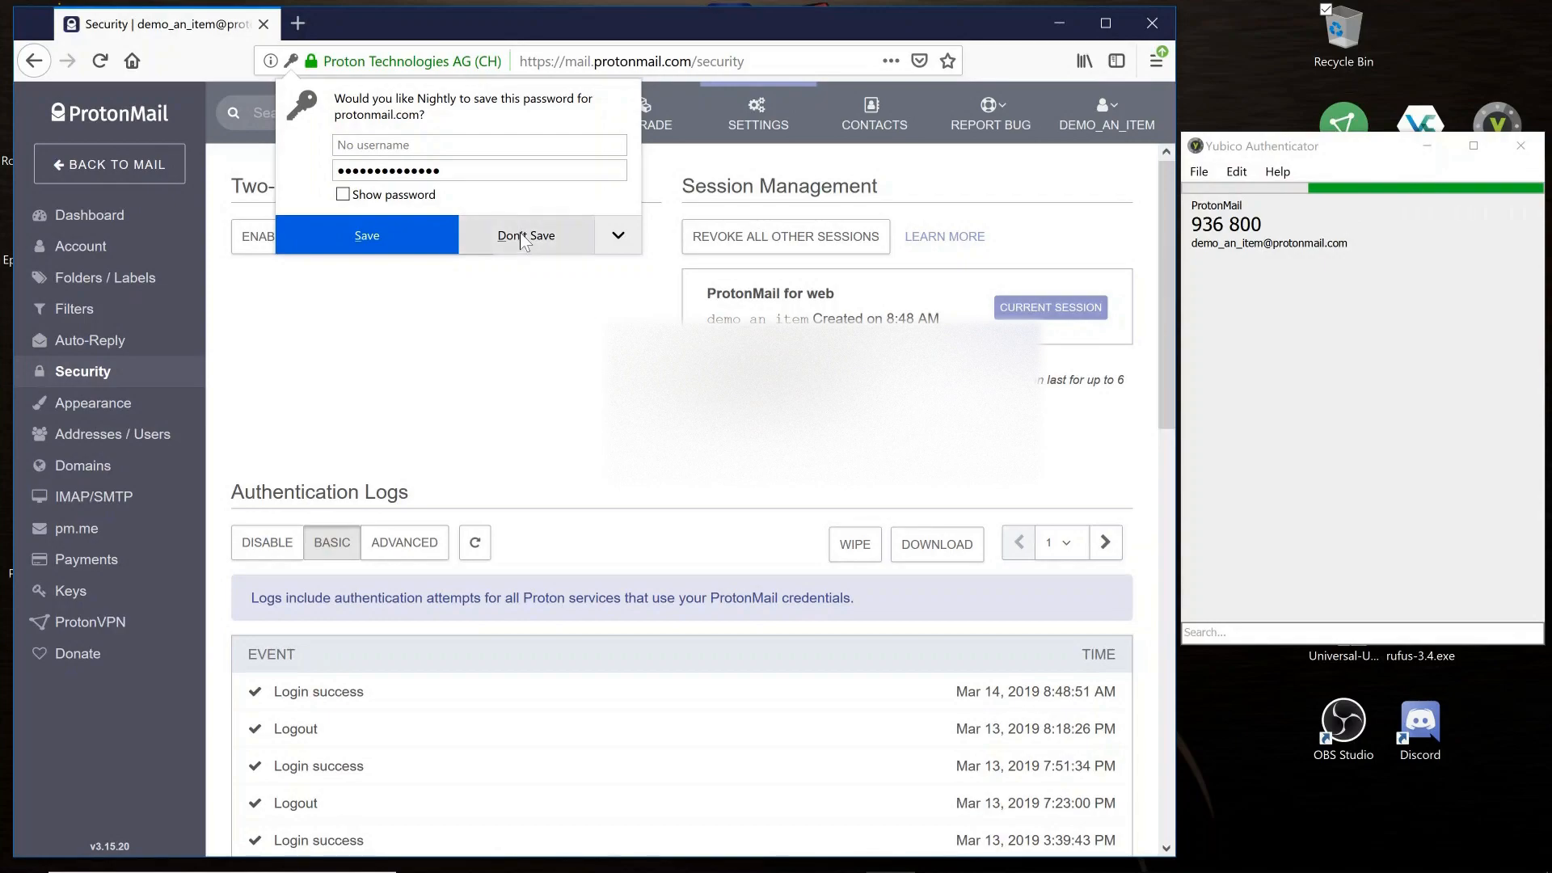
Step: Decline saving the browser password and close the recovery codes notice
click(525, 235)
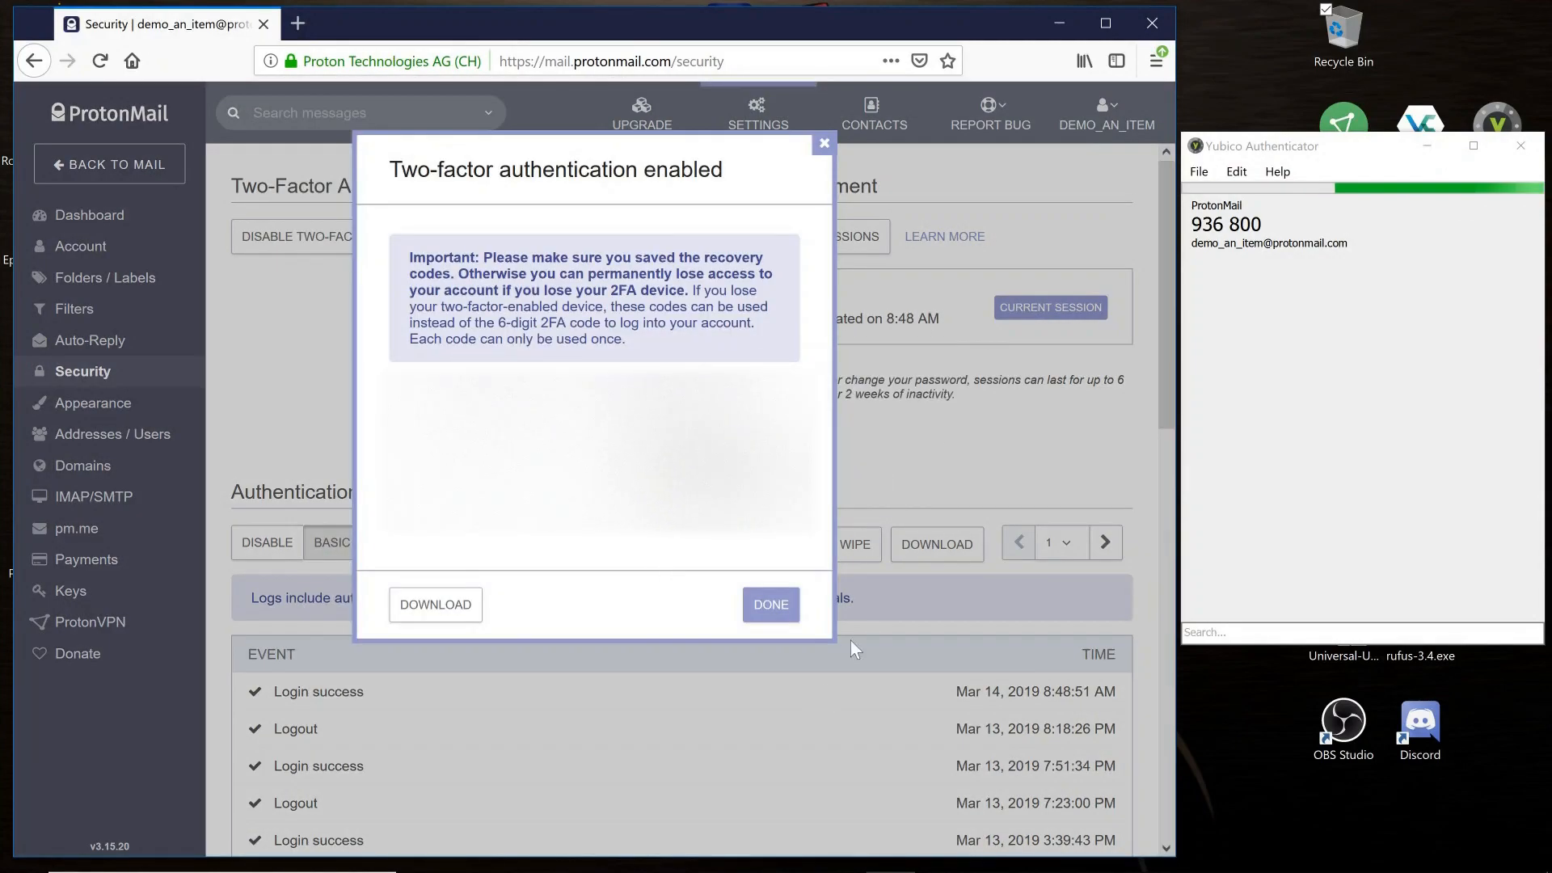
mouse_move(628, 156)
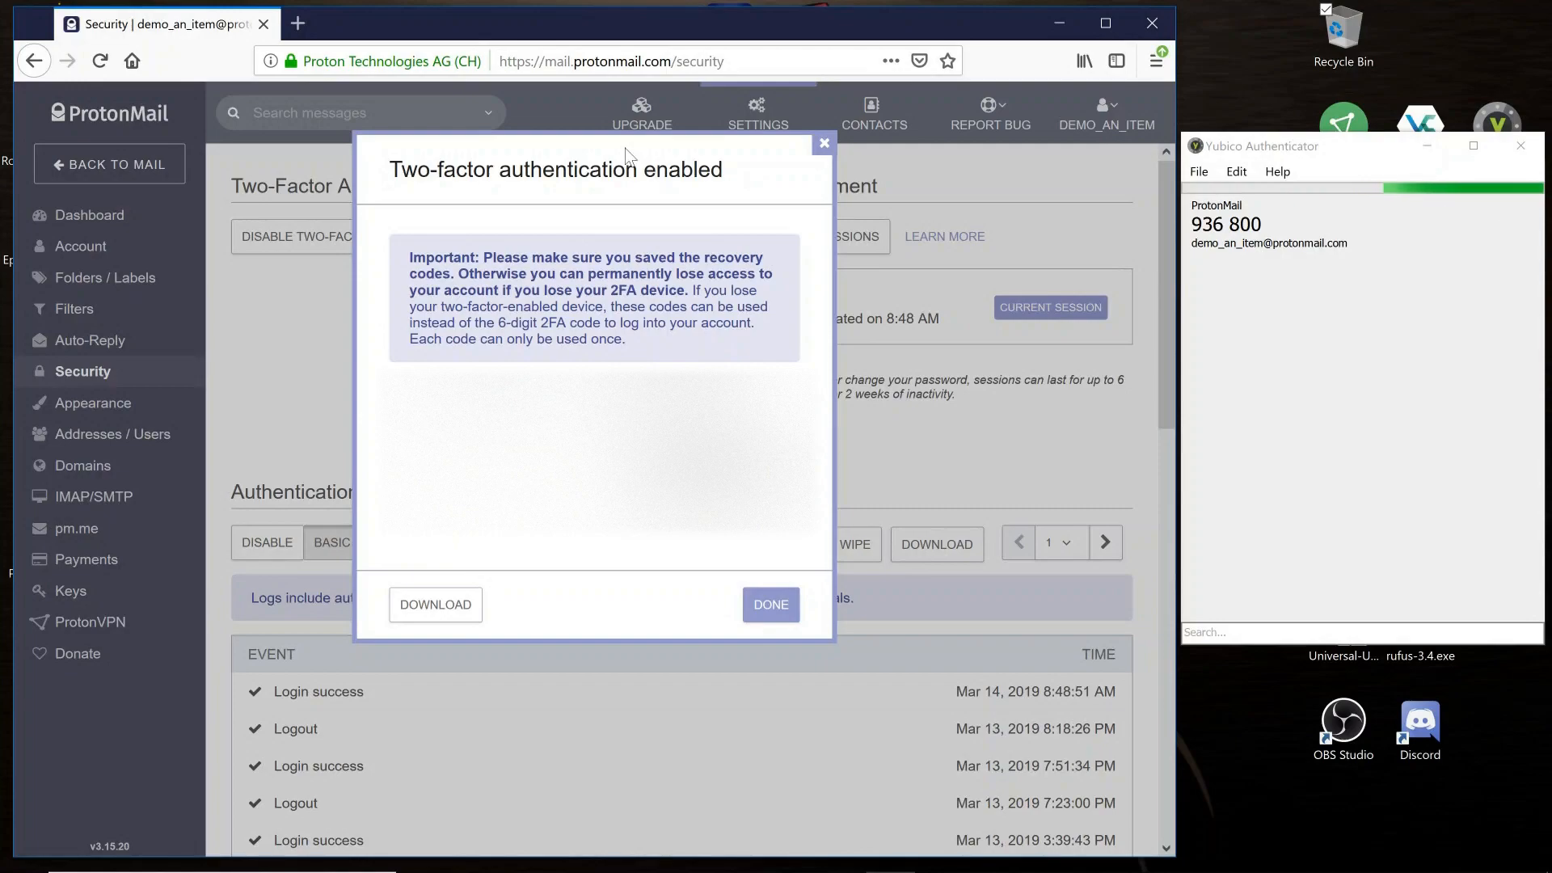
mouse_move(618, 609)
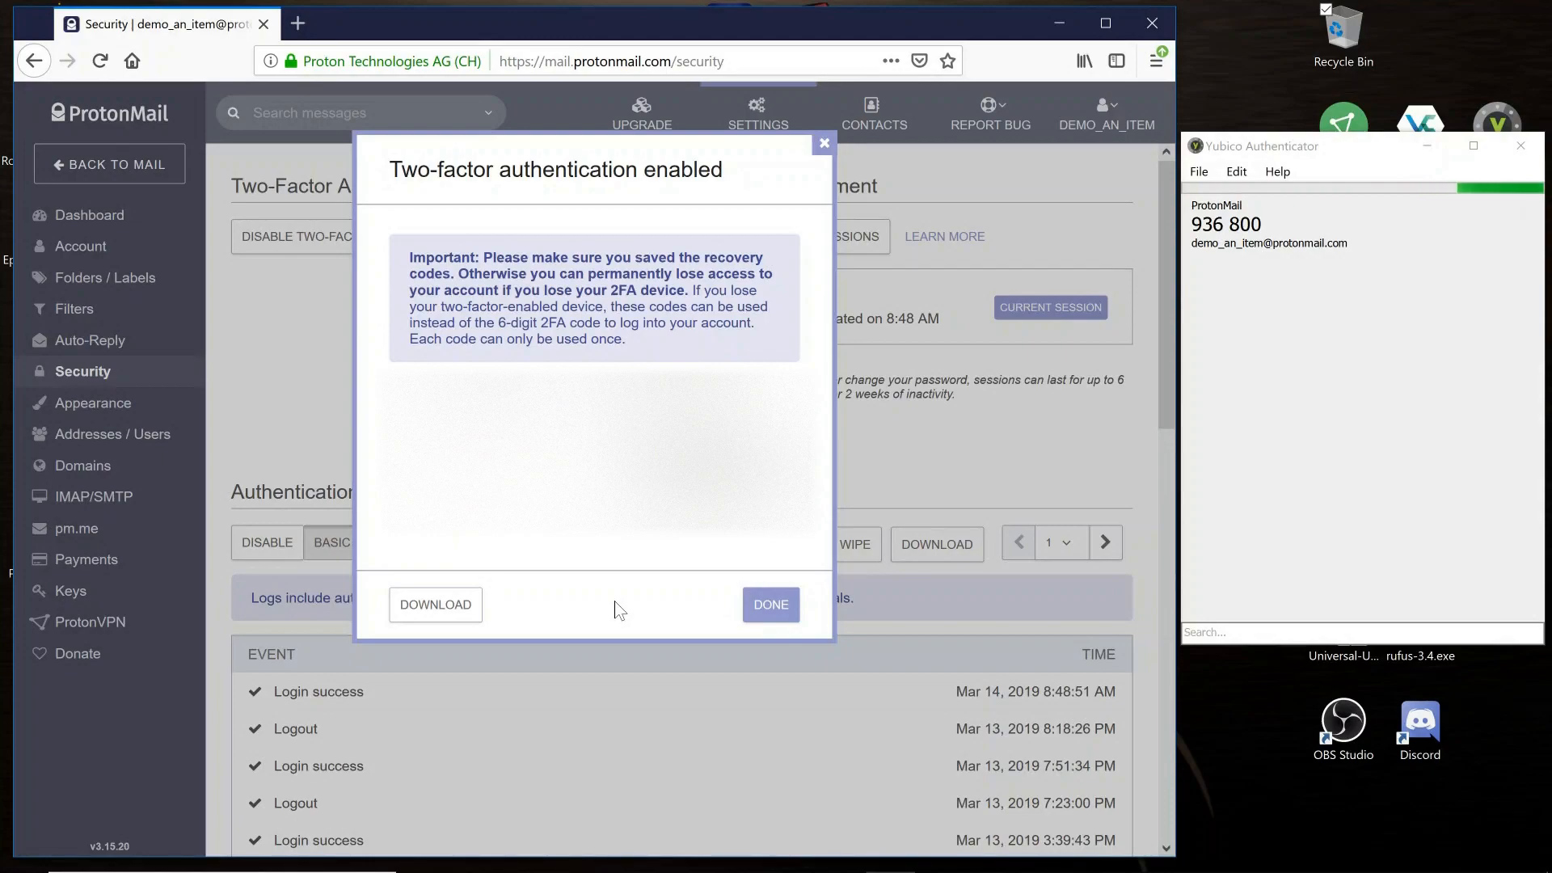
click(770, 603)
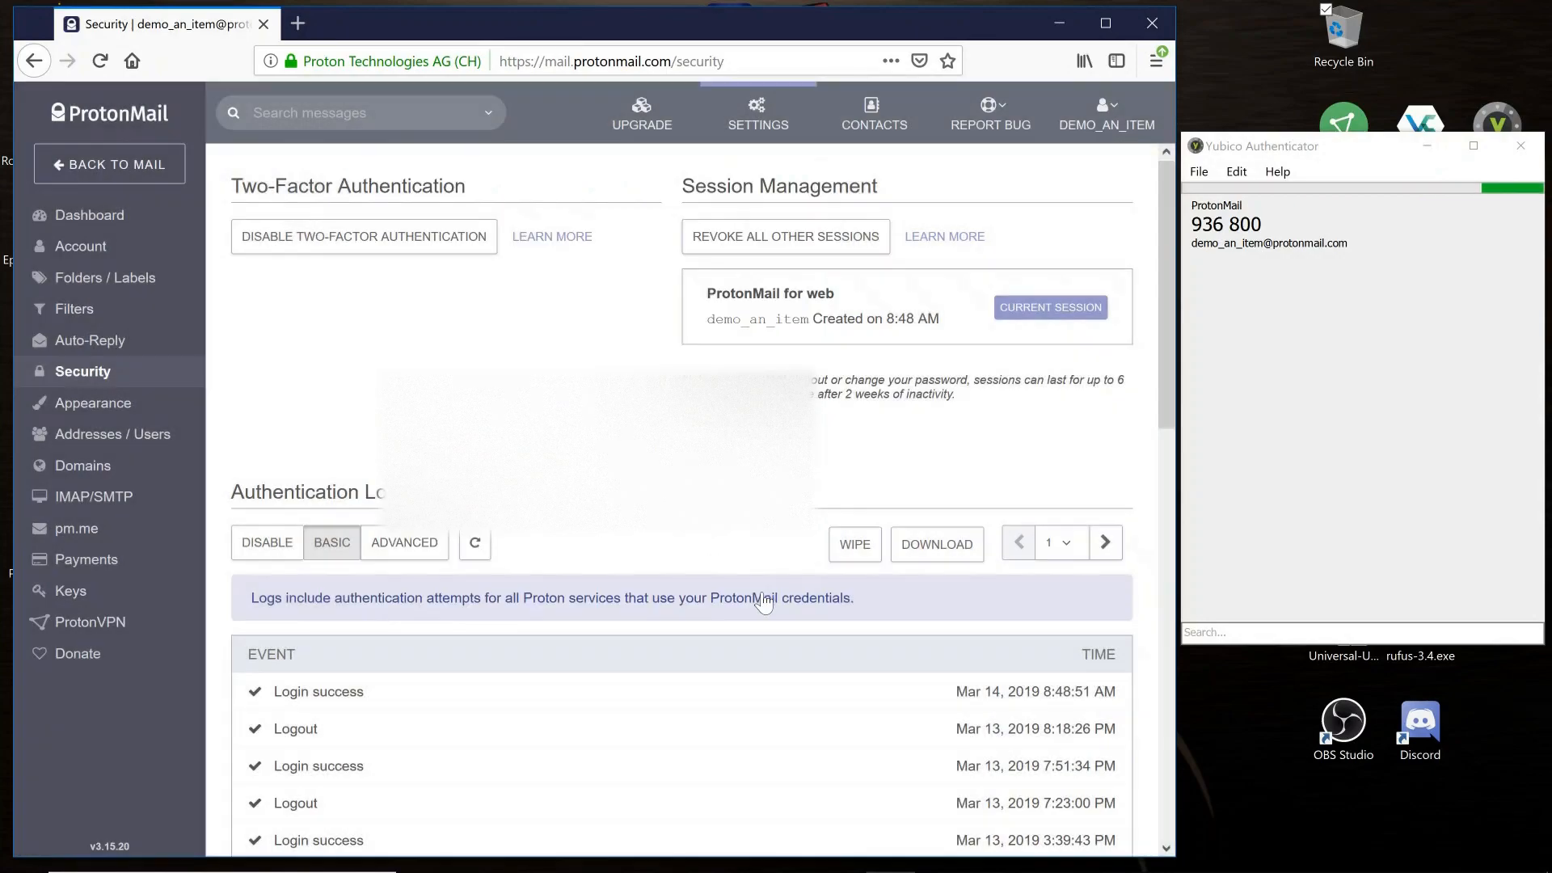
mouse_move(788, 701)
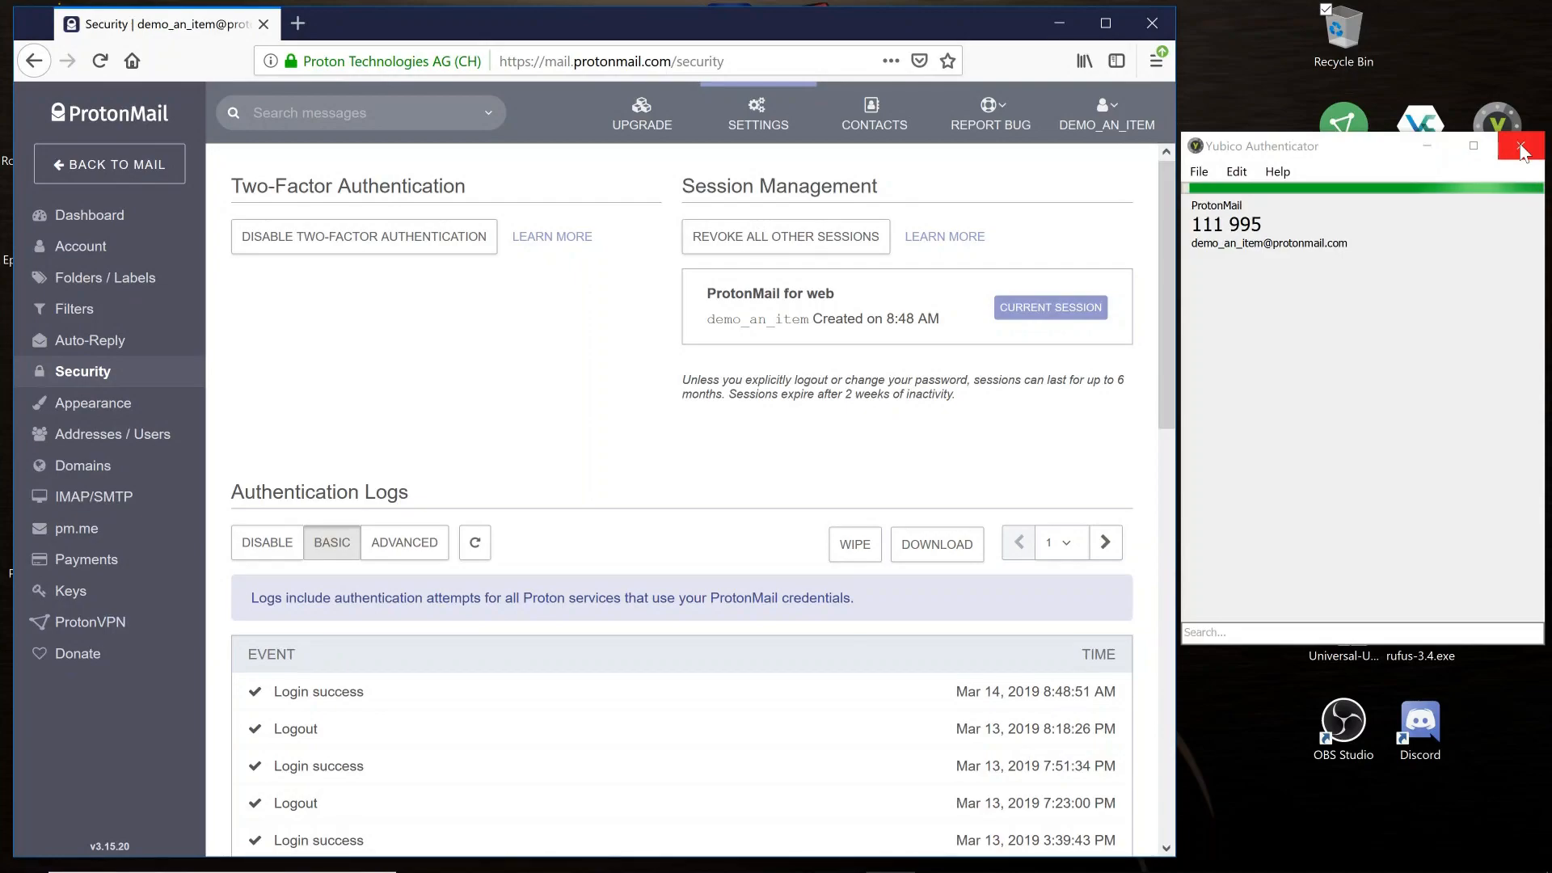
Step: Close the Yubico Authenticator window
click(1524, 146)
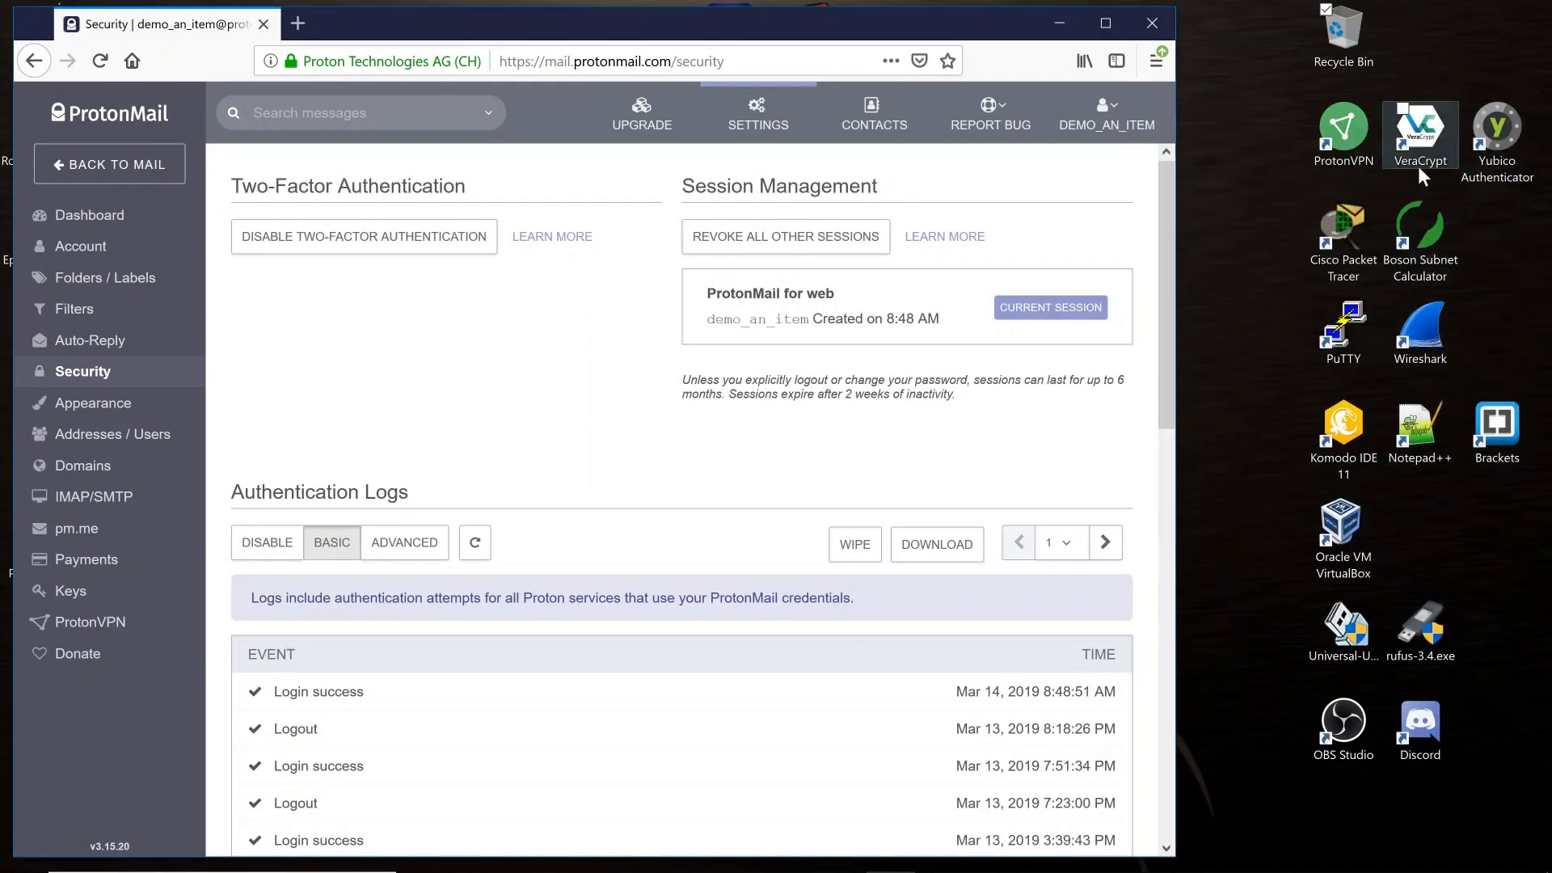
mouse_move(1106, 117)
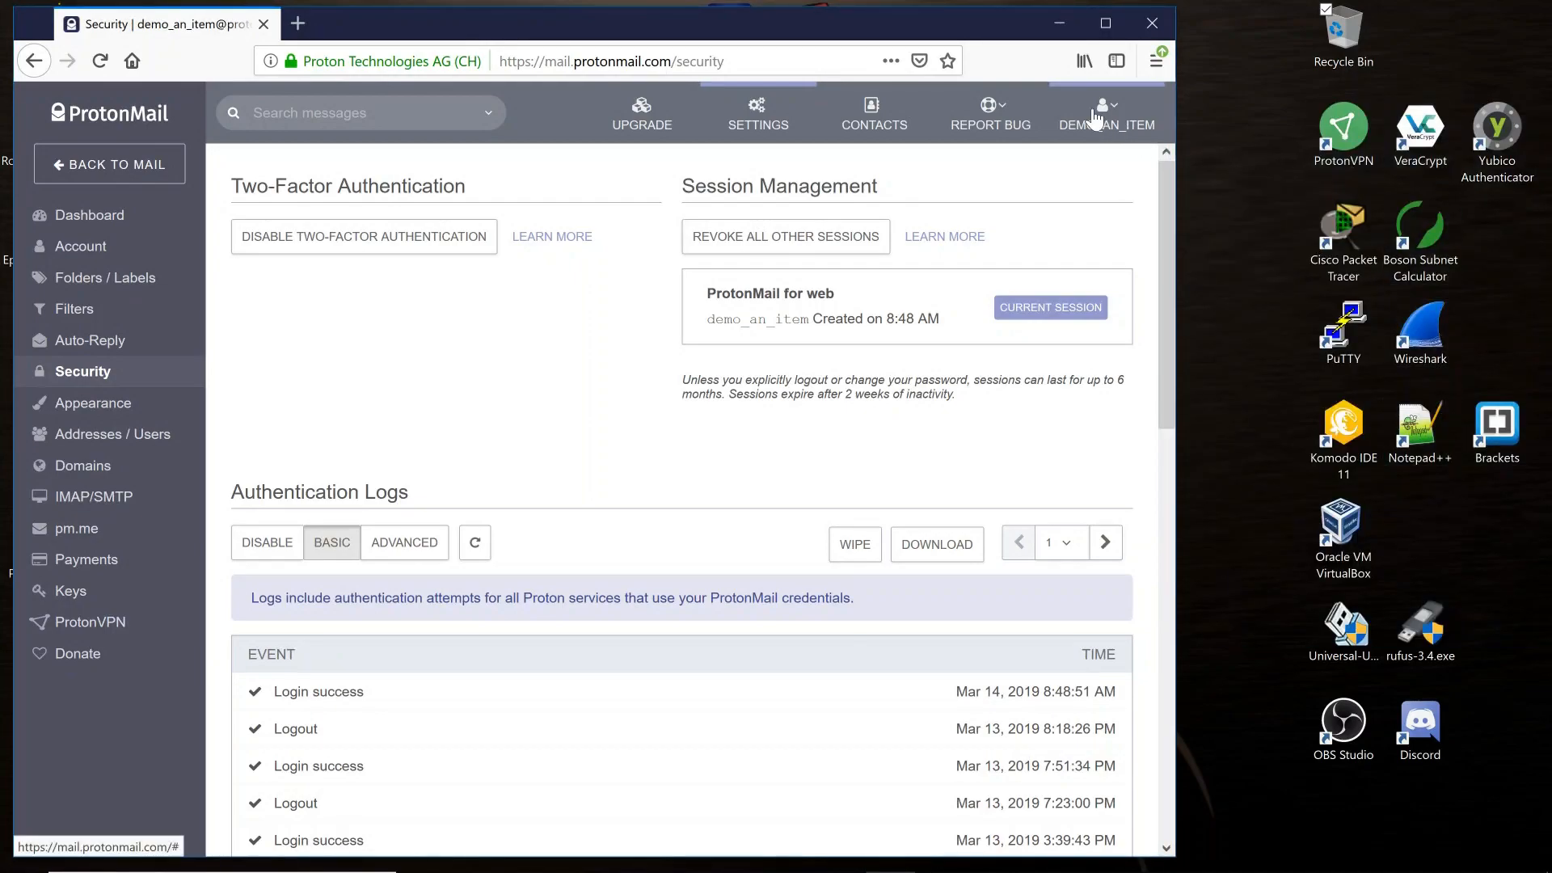